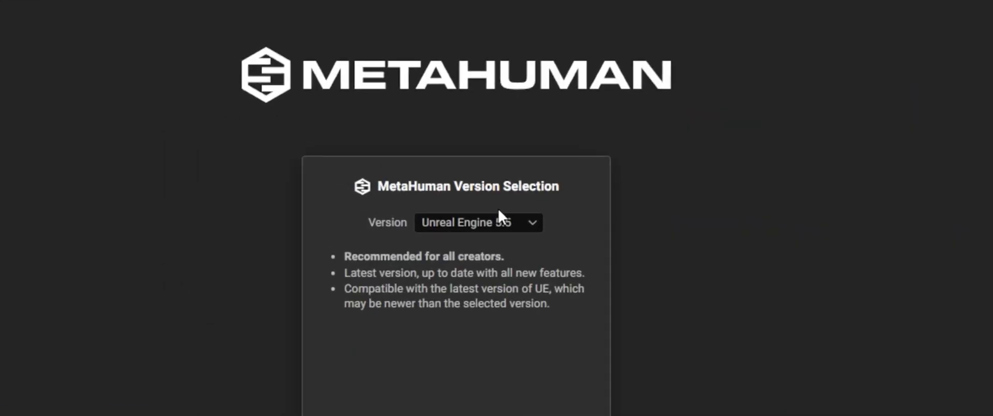
mouse_move(501, 237)
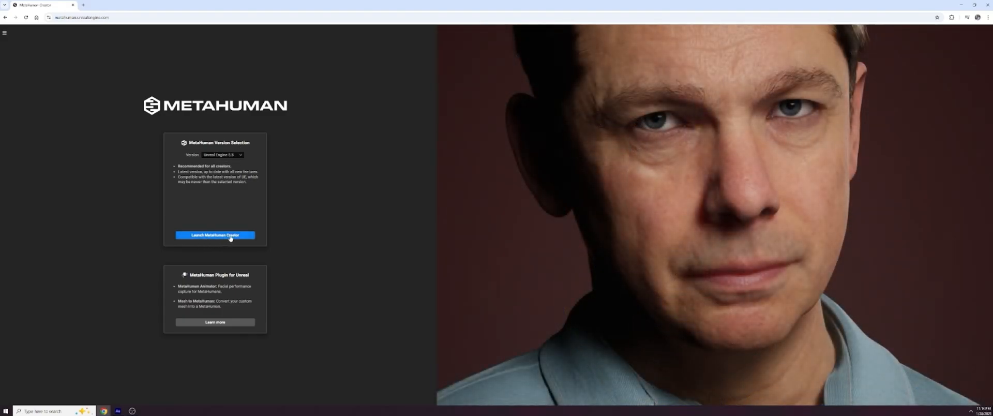
Launch MetaHuman Creator for the selected Unreal Engine 5.5 version
click(215, 235)
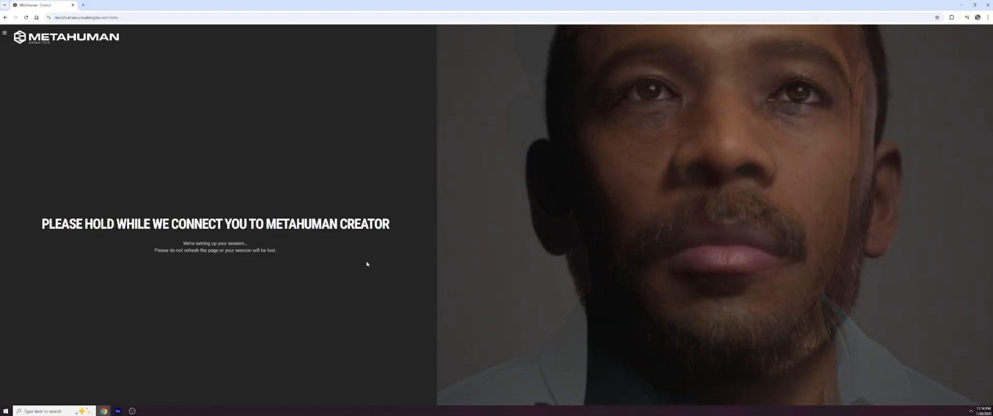
mouse_move(540, 298)
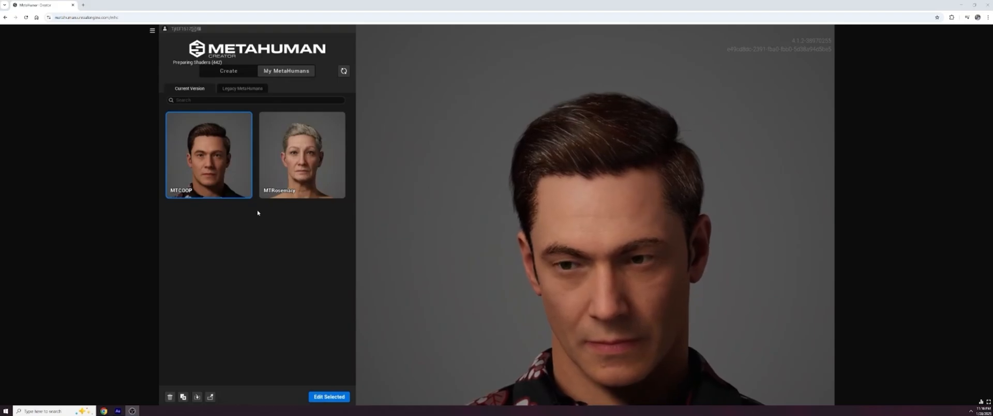
Create a new MetaHuman from the Payton preset, opening it as MTPayton in the editor
click(228, 71)
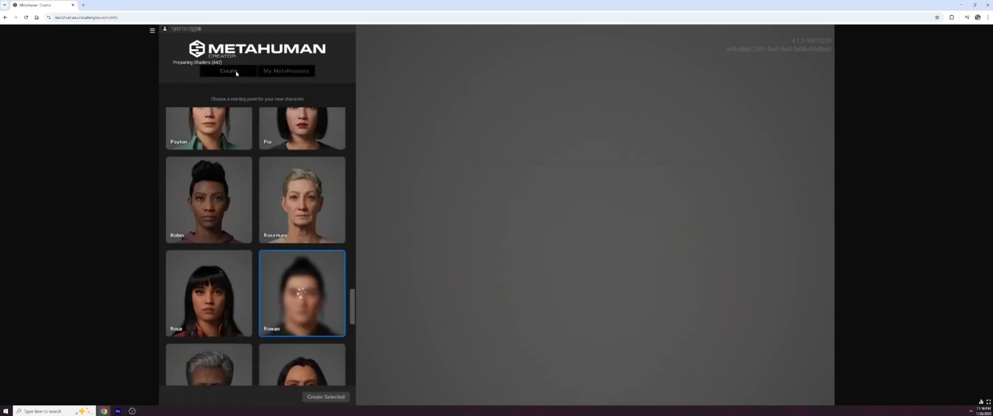
scroll(up, 3)
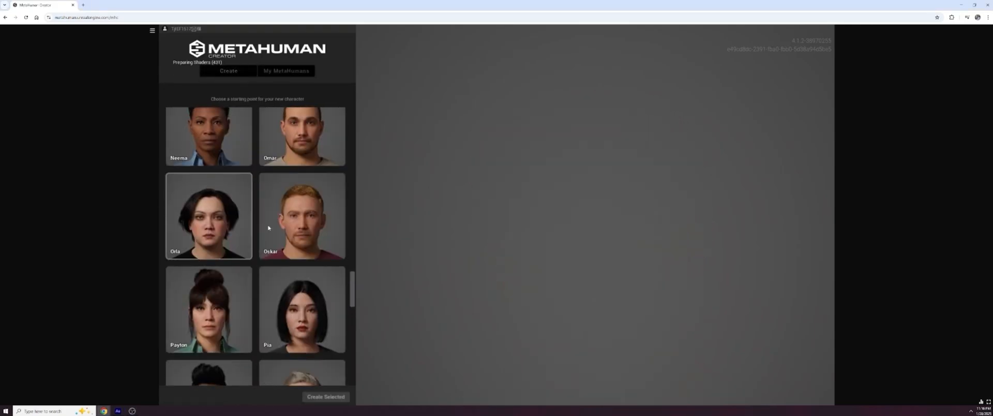
mouse_move(295, 239)
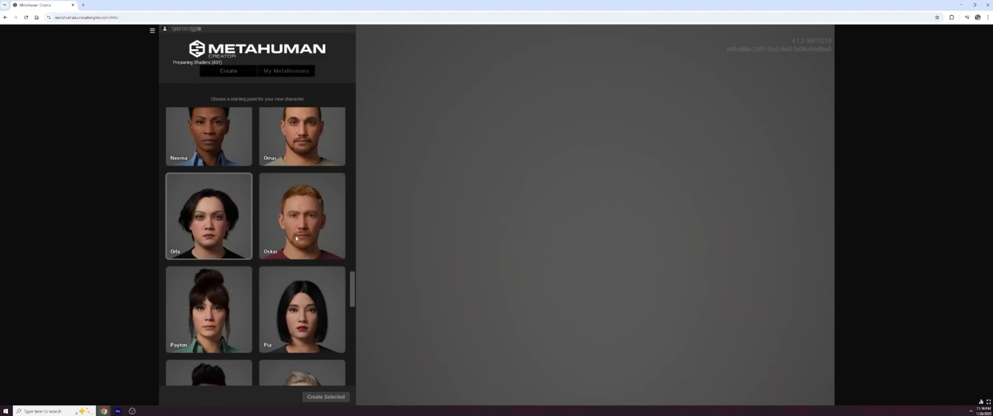
click(301, 215)
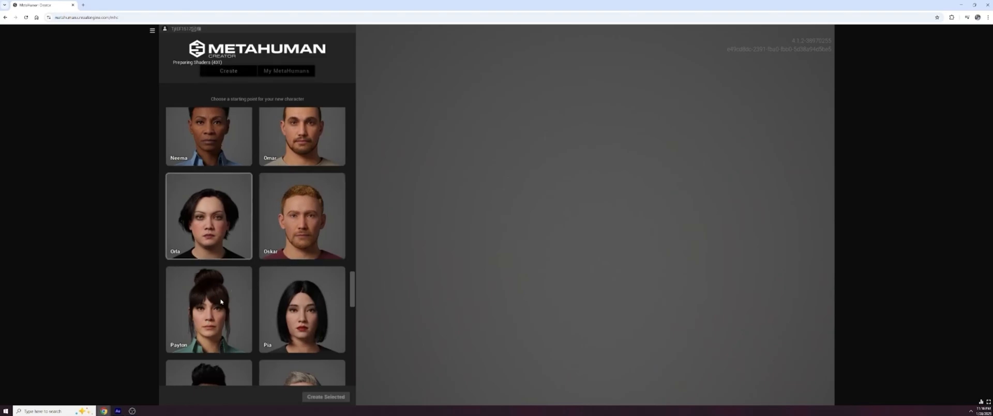
click(209, 309)
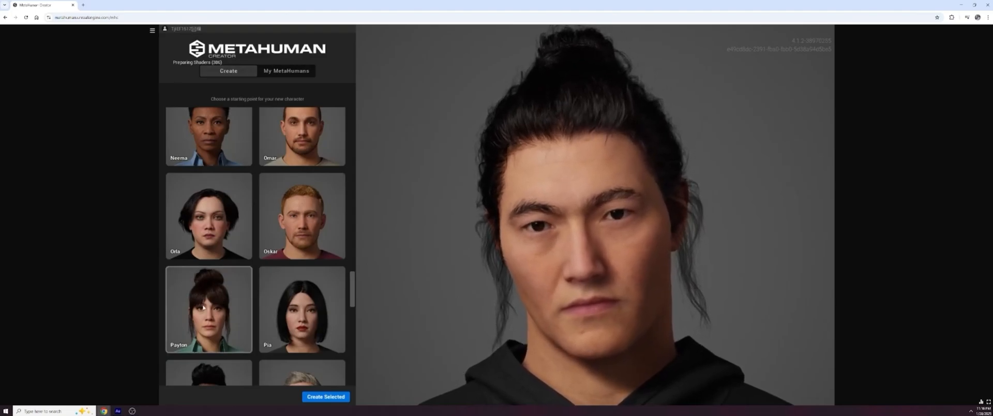
click(208, 309)
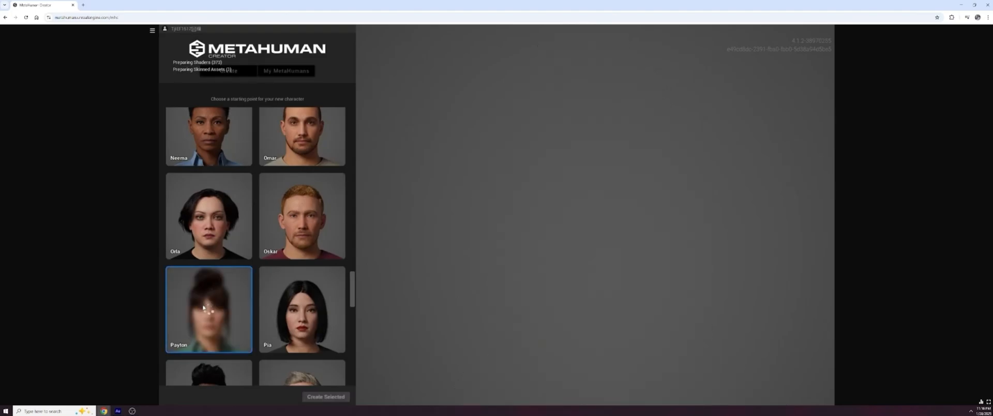
mouse_move(460, 267)
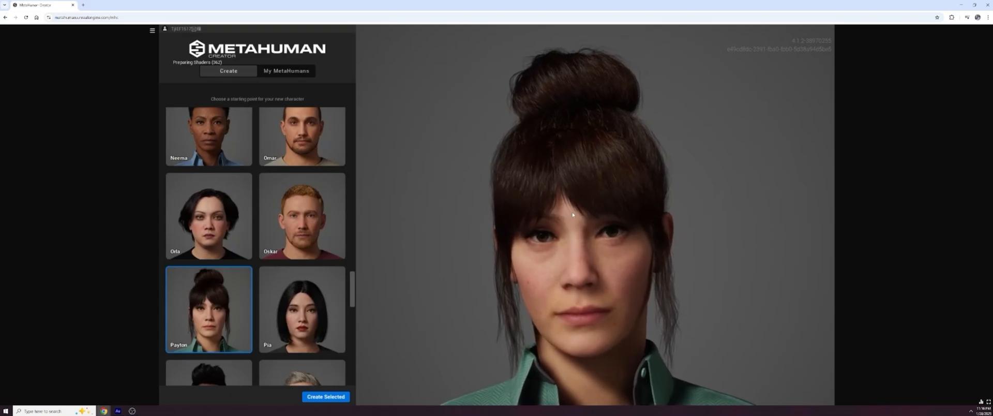
click(326, 396)
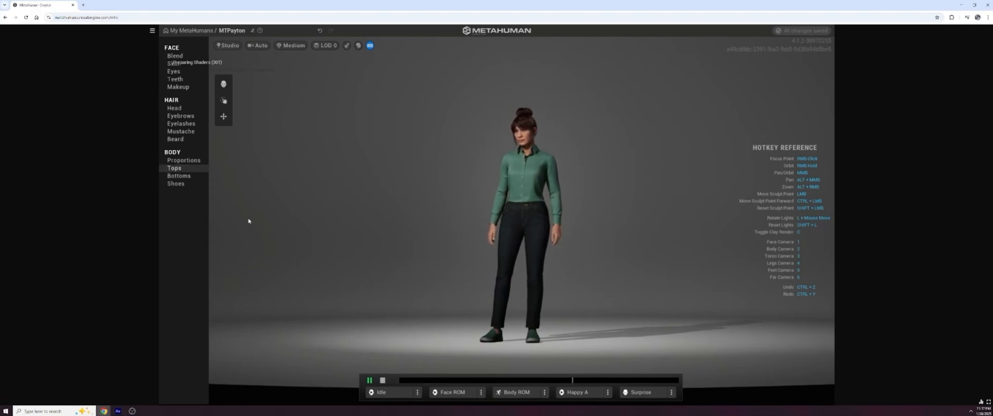
Set Payton's Tops to None and browse the Bottoms and Shoes style options
click(174, 168)
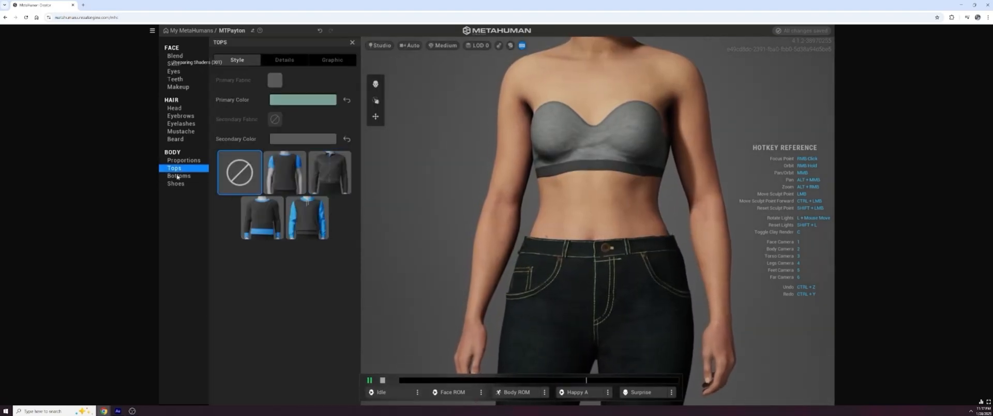
click(178, 175)
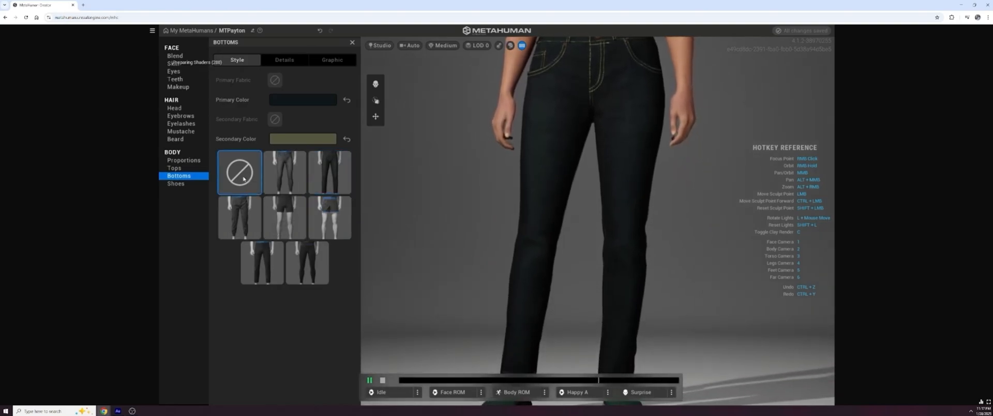
click(176, 183)
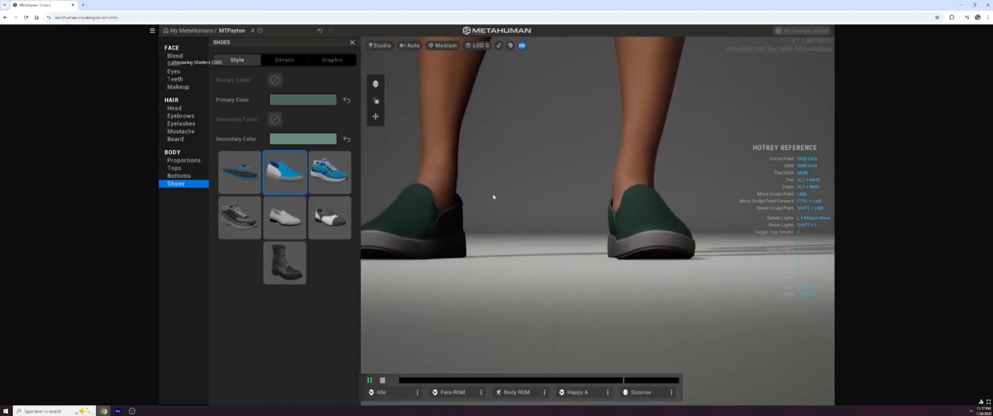
click(239, 171)
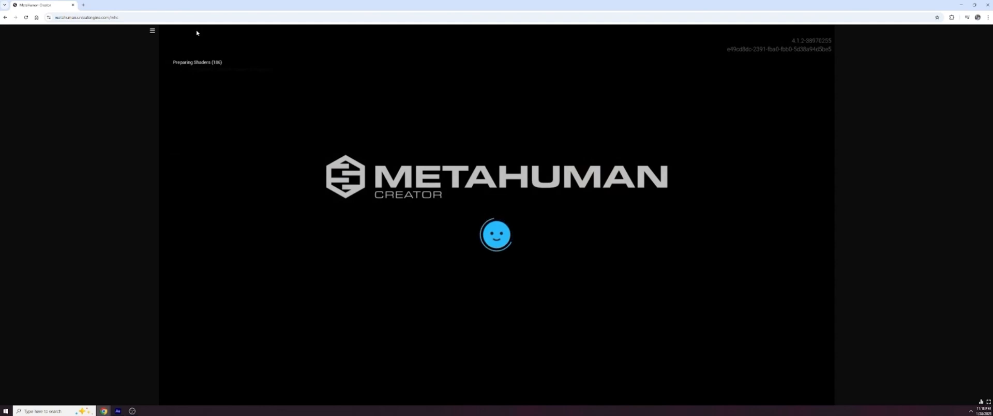
mouse_move(300, 141)
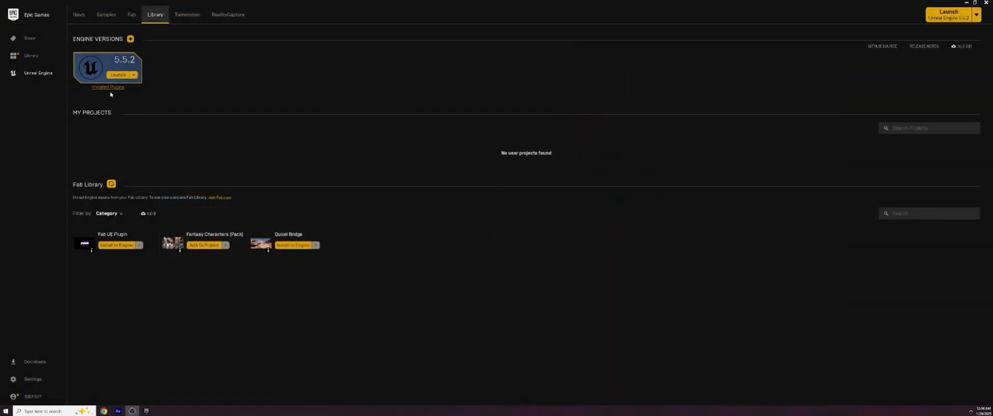
Confirm Quixel Bridge in 5.5.2's installed plugins, launch 5.5.2 and create a Third Person project
click(108, 87)
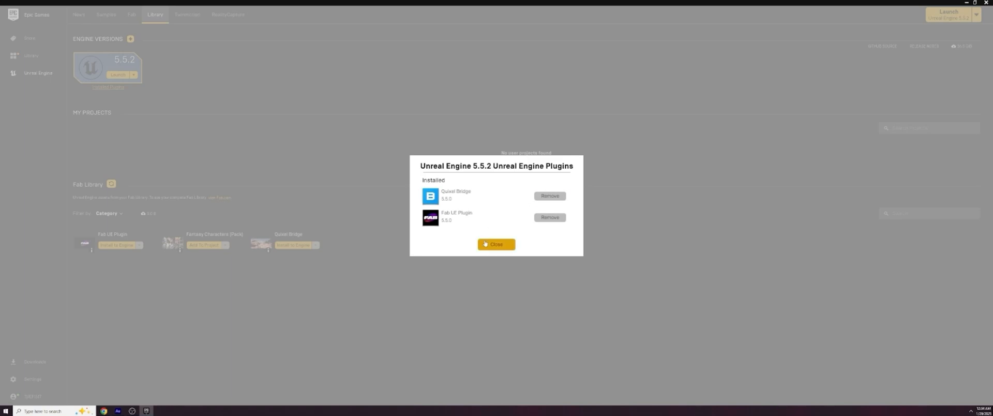
click(495, 244)
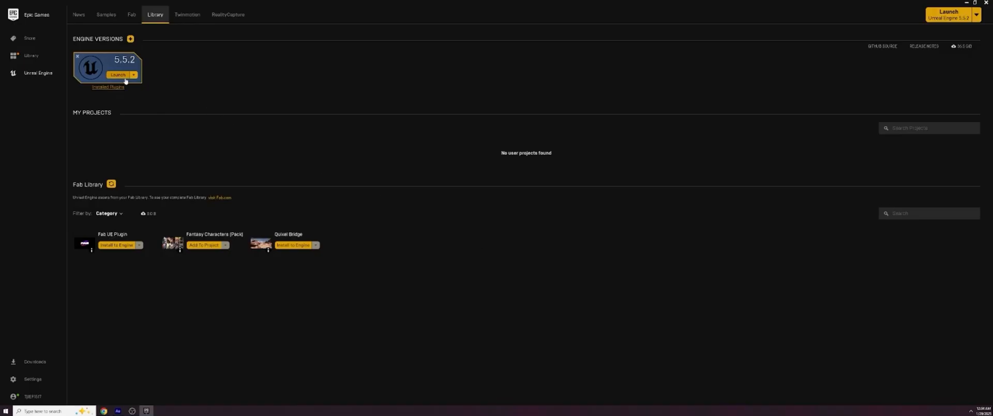
click(117, 74)
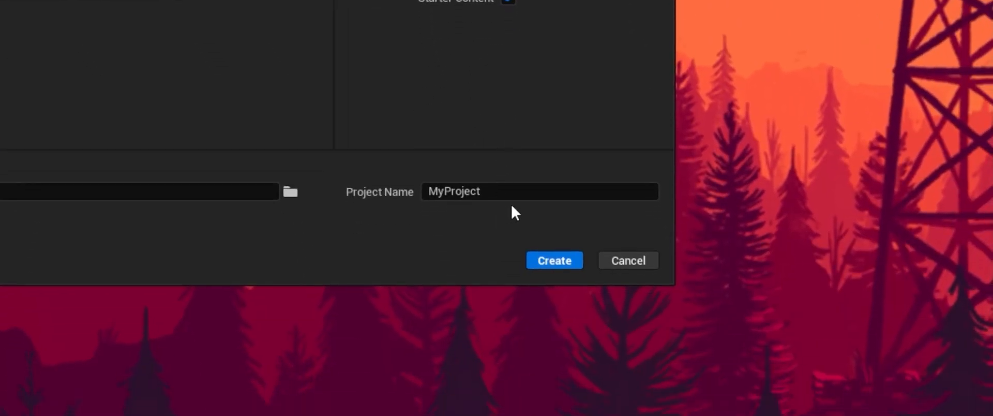
click(552, 260)
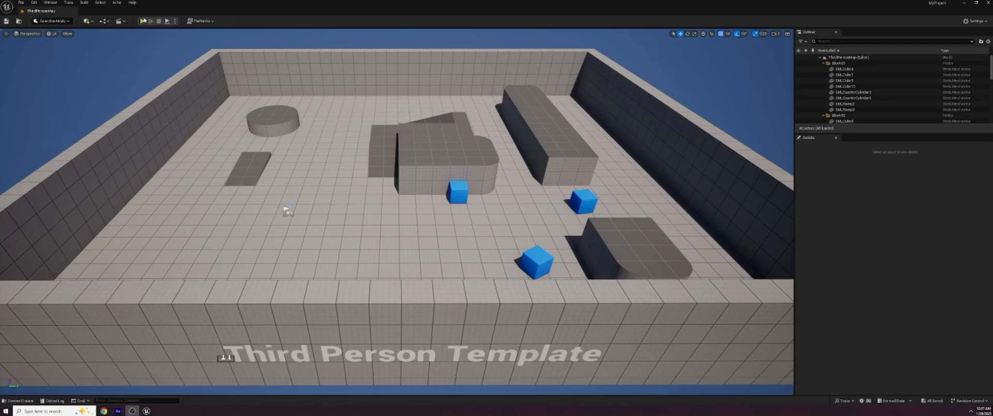
mouse_move(265, 64)
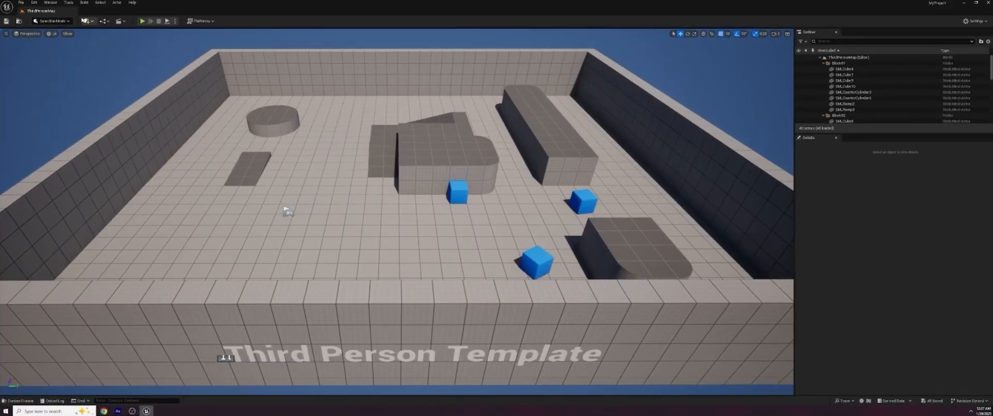
Open Quixel Bridge from the toolbar's Quick Add menu
click(84, 21)
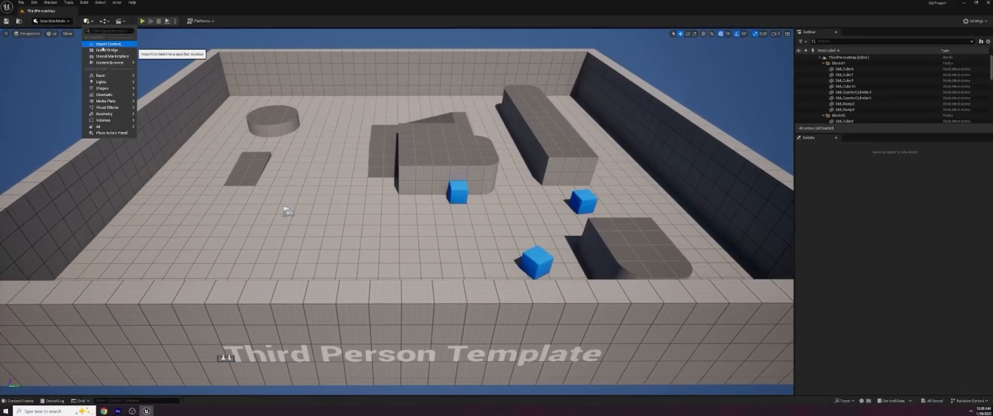
click(106, 50)
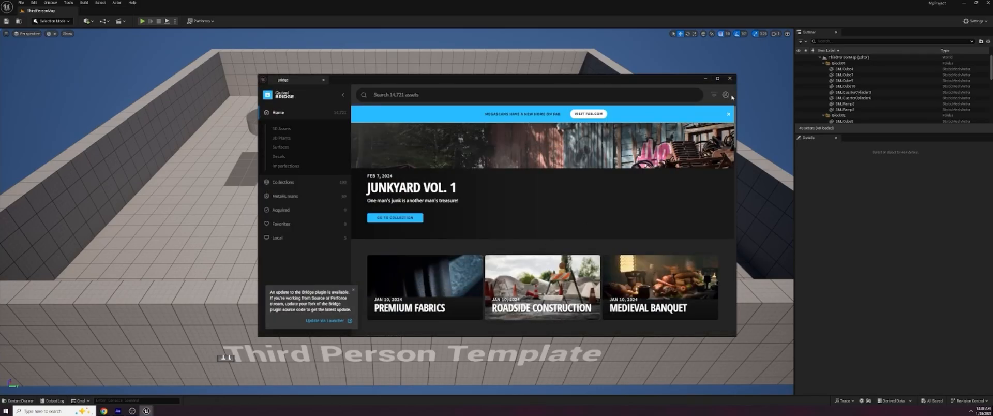
Add MTPAYTON from My MetaHumans into the project, then close the Bridge window
click(726, 94)
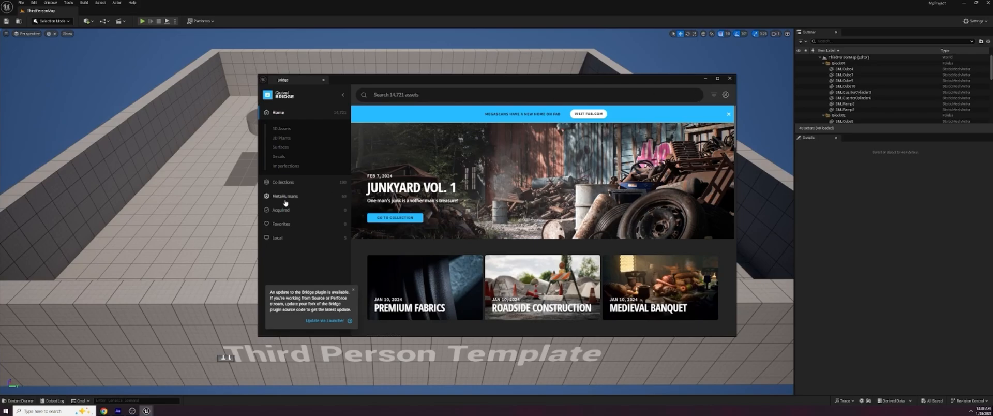
click(285, 195)
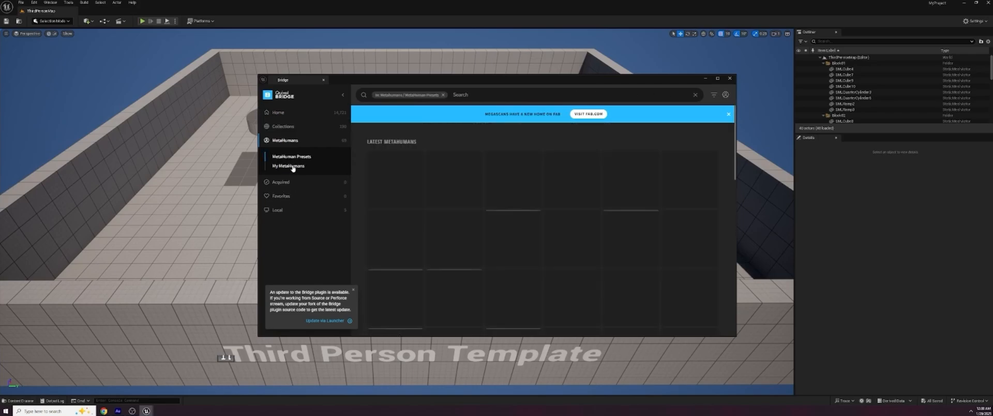
click(288, 165)
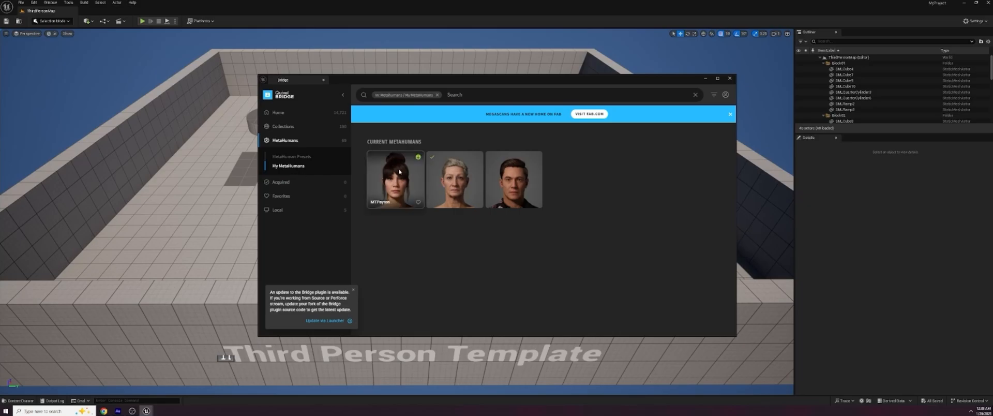
click(395, 177)
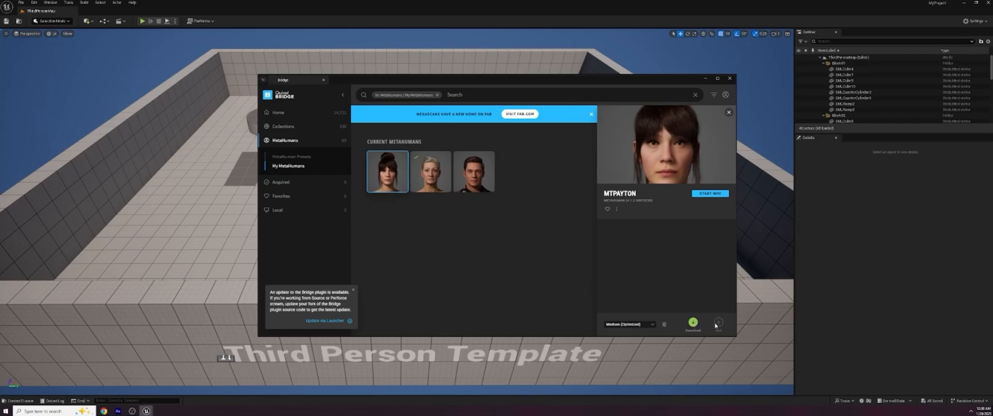
mouse_move(700, 325)
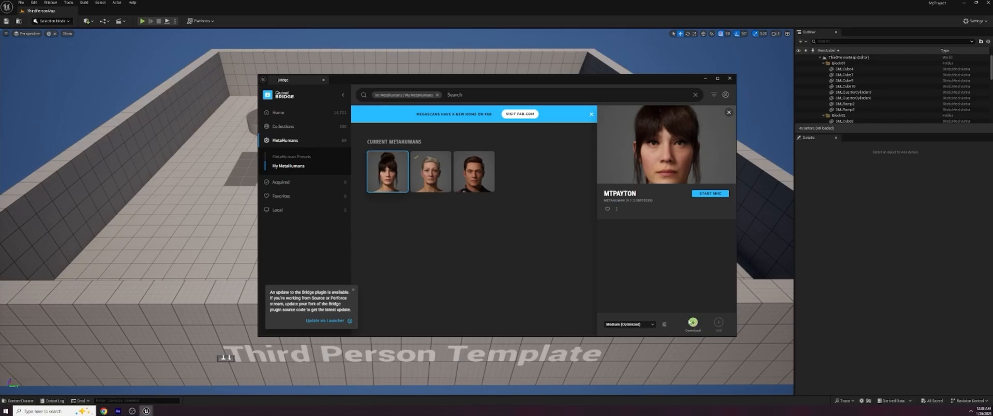
click(691, 322)
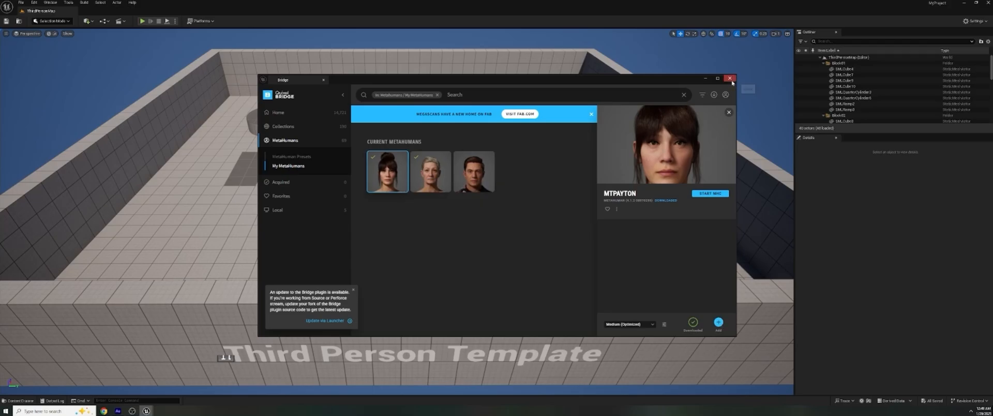
click(730, 78)
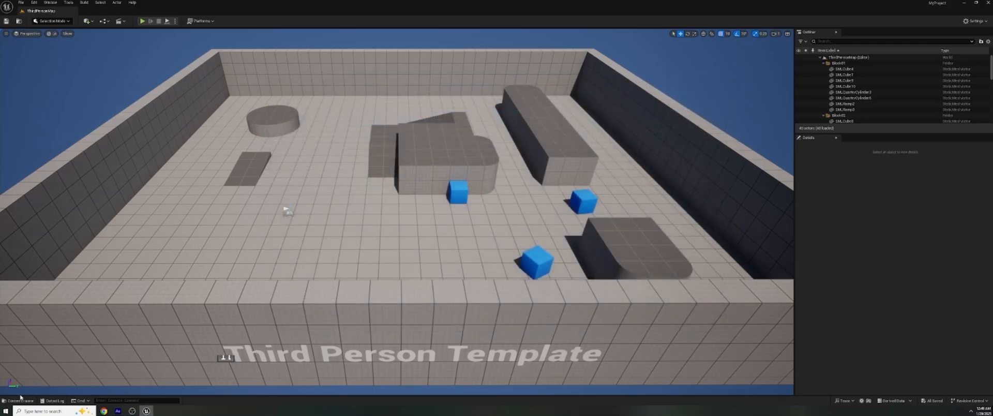
Browse to MetaHumans > MTPayton, place BP_MTPayton in the level and open its blueprint
click(19, 400)
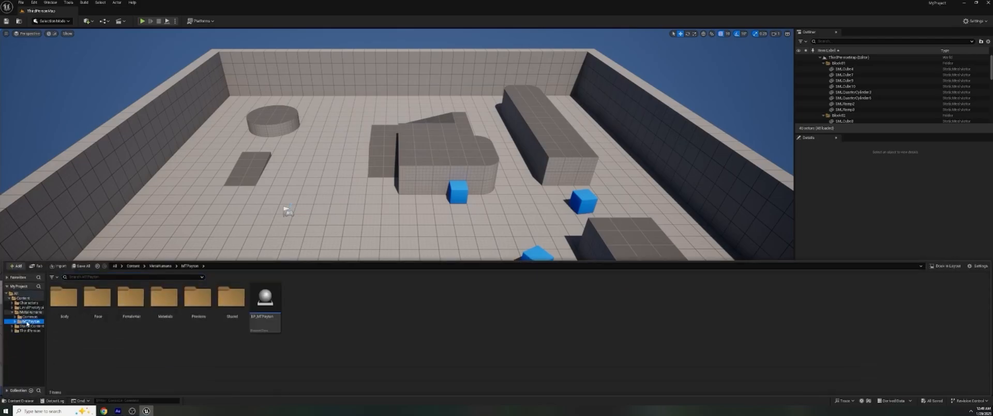
click(263, 301)
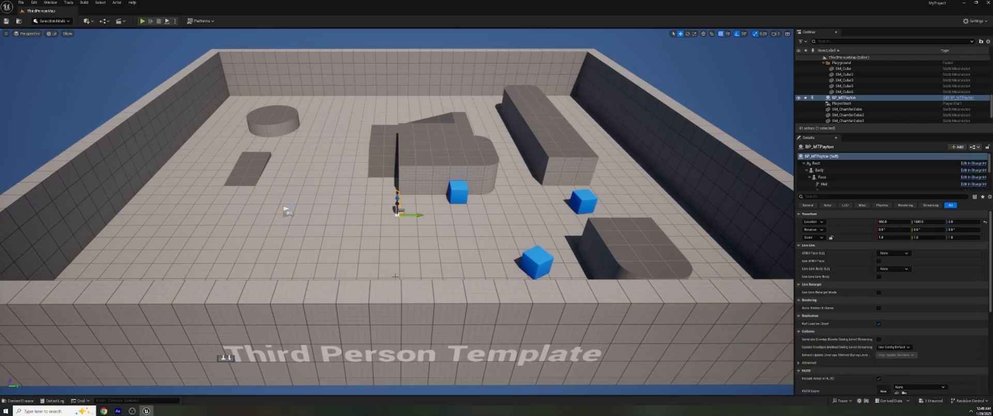
key(f)
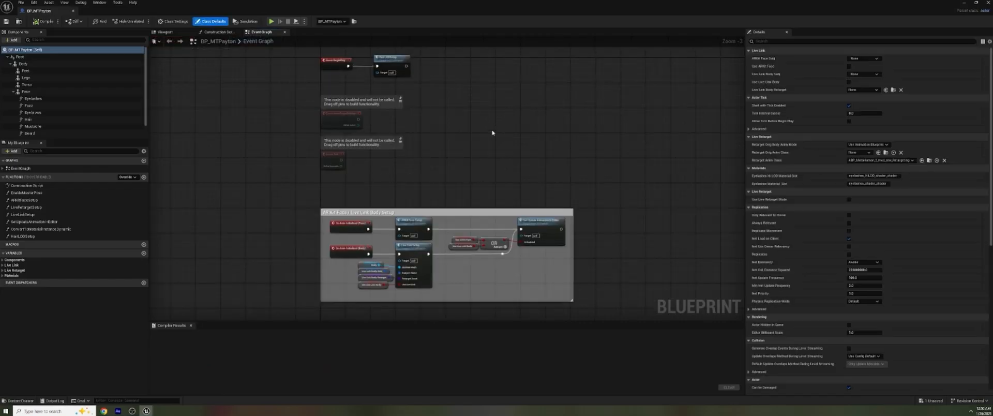
Preview Payton's body in the blueprint's Viewport, then return to the level
click(164, 32)
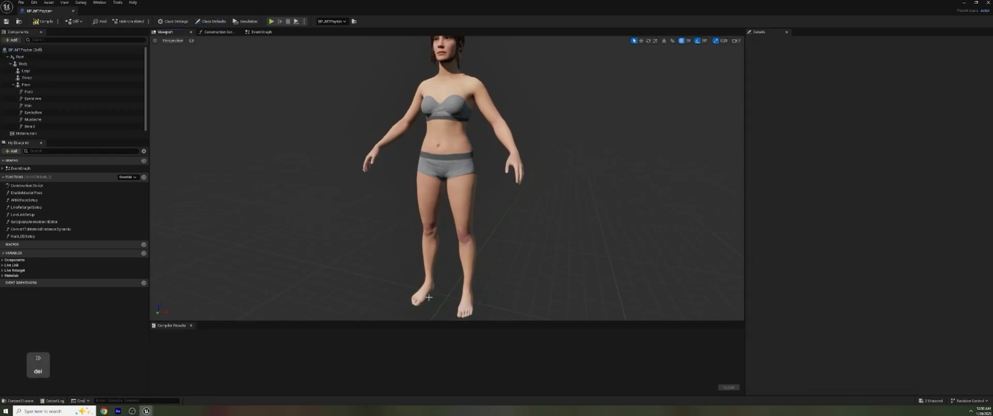
scroll(down, 3)
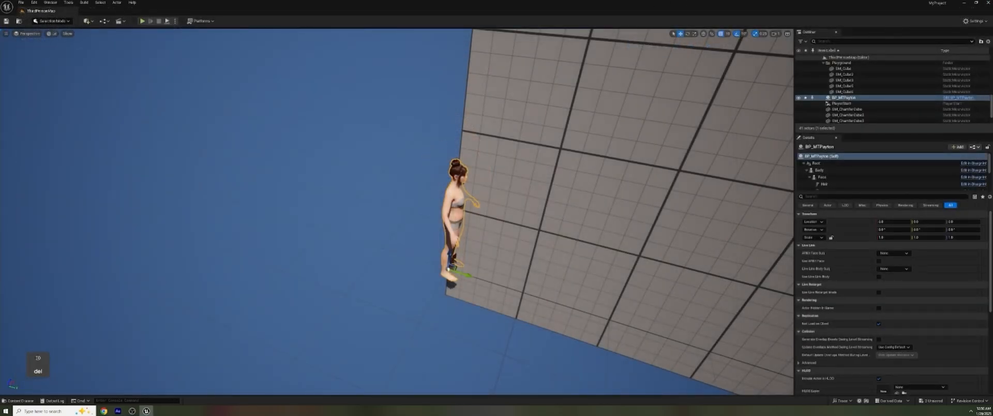
mouse_move(842, 98)
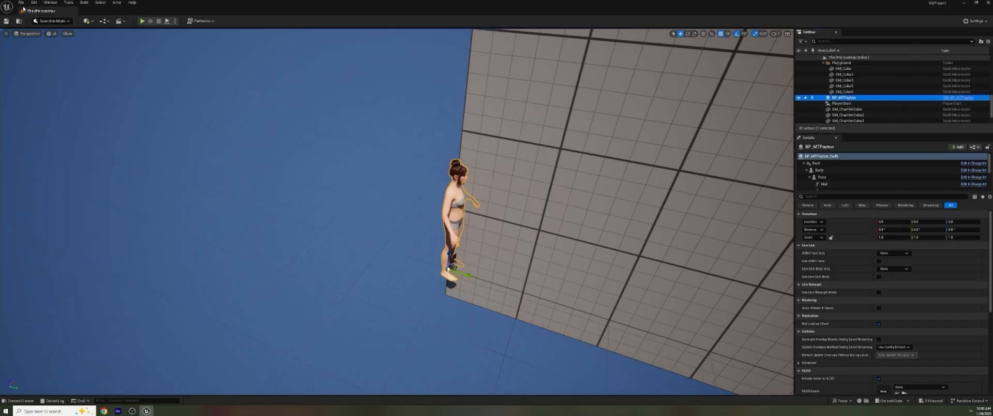
Export Payton as FBX with Vertex Color, Level of Detail and Collision switched off
click(21, 2)
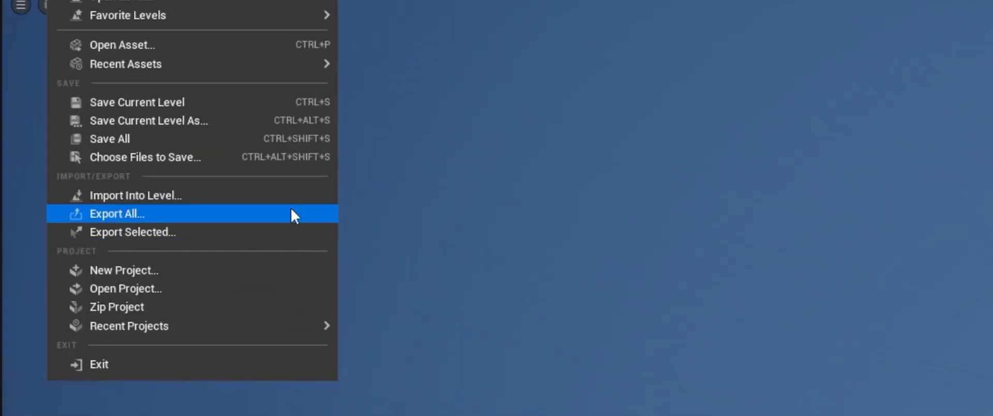
click(117, 213)
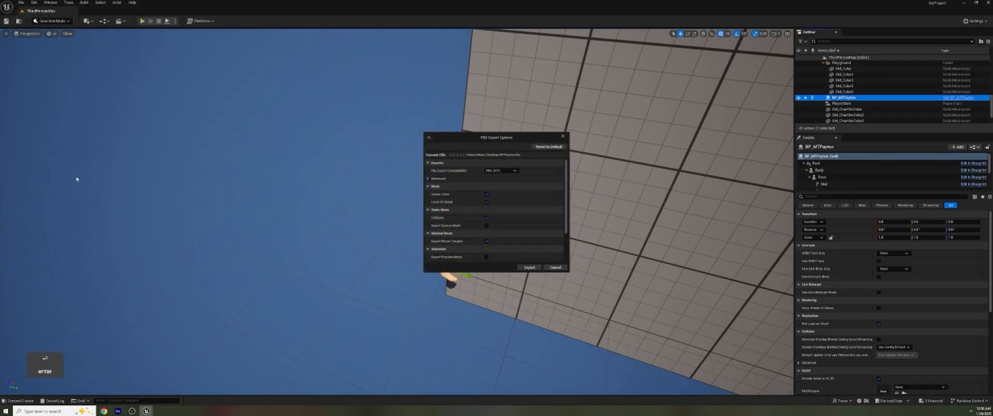
mouse_move(501, 275)
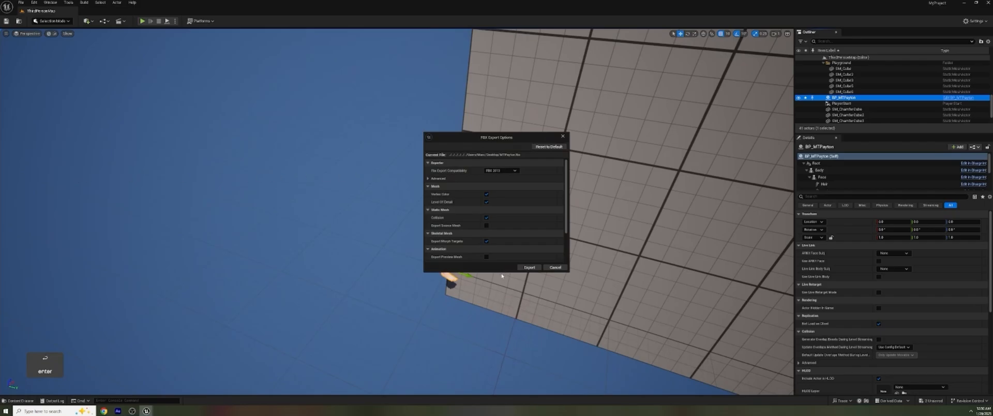
mouse_move(504, 271)
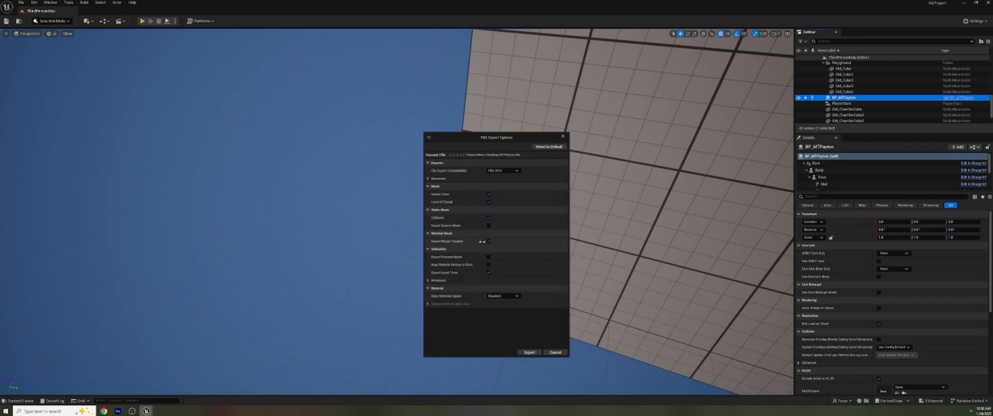
click(488, 217)
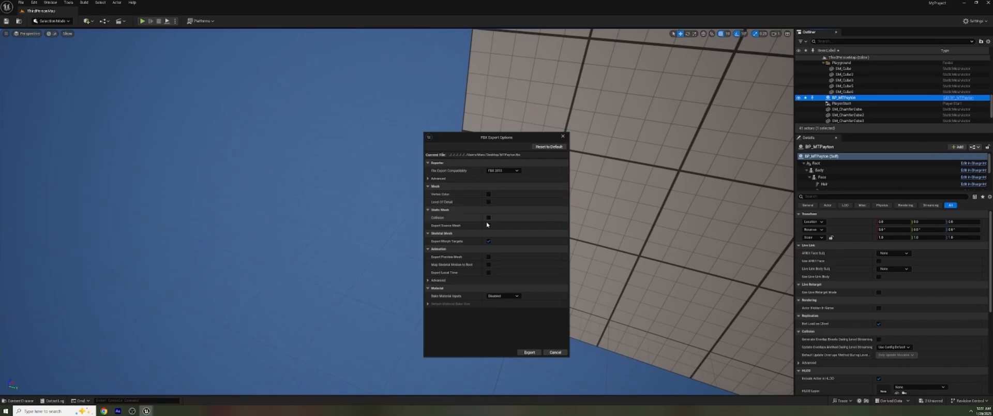
mouse_move(515, 355)
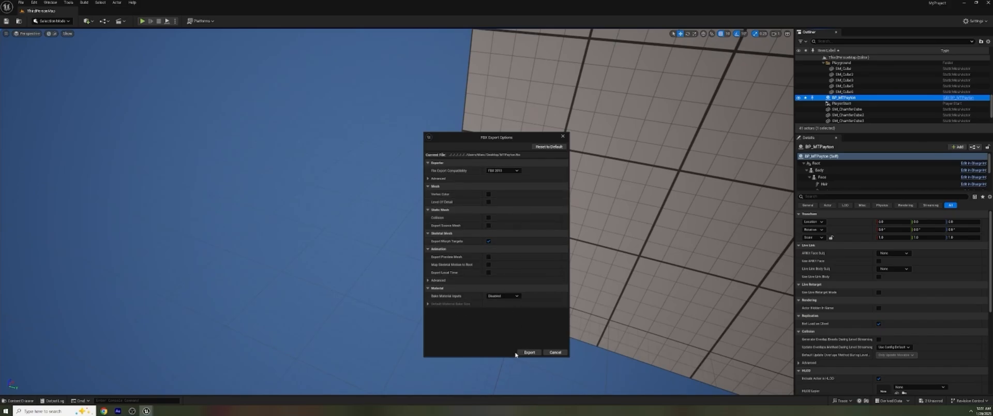
click(529, 352)
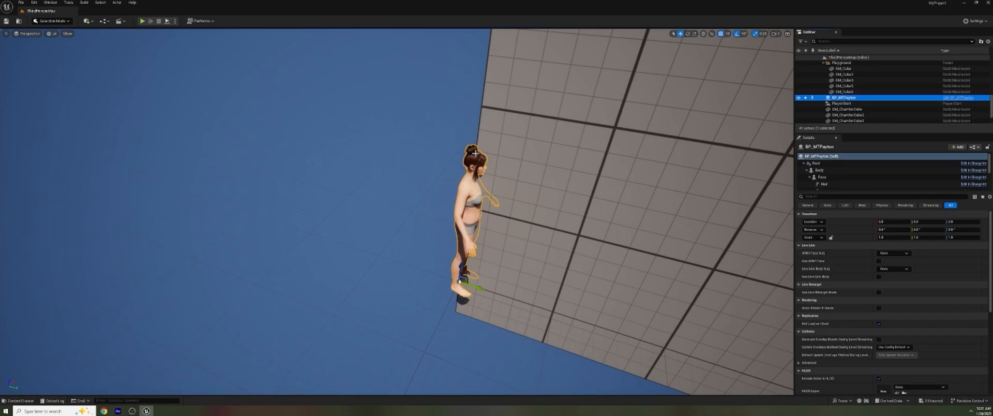
mouse_move(468, 183)
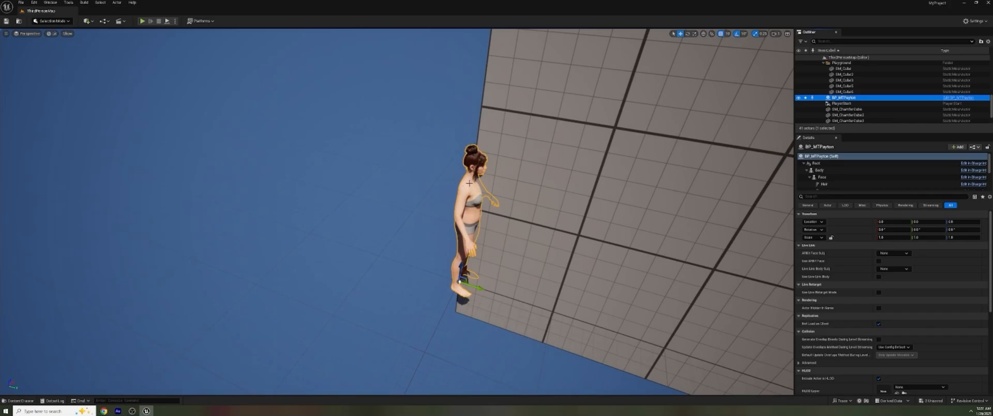
Browse to Payton's asset via the viewport context menu and enter her Materials folder
right_click(468, 183)
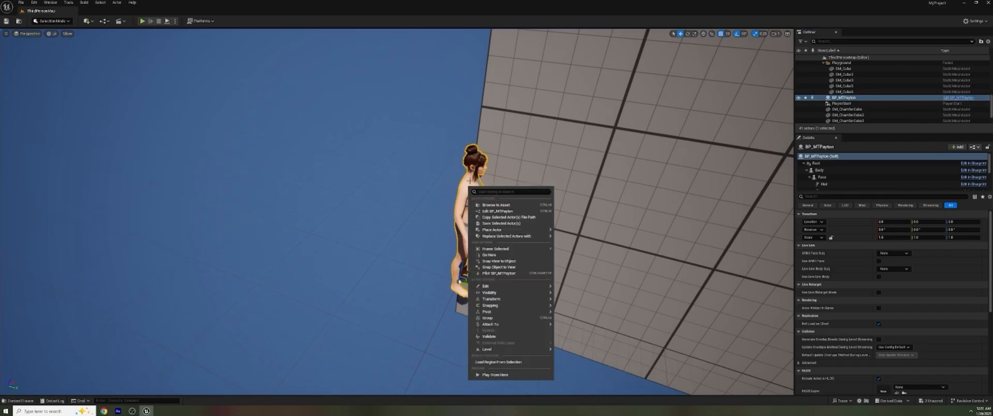
mouse_move(507, 211)
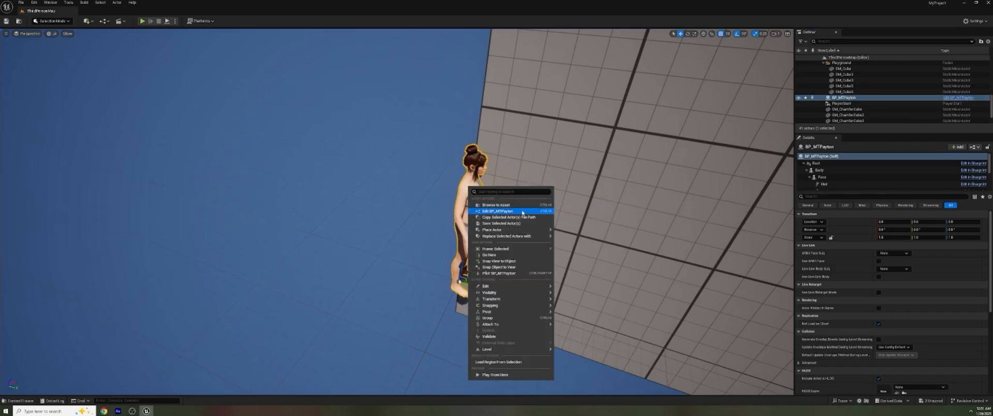
mouse_move(497, 205)
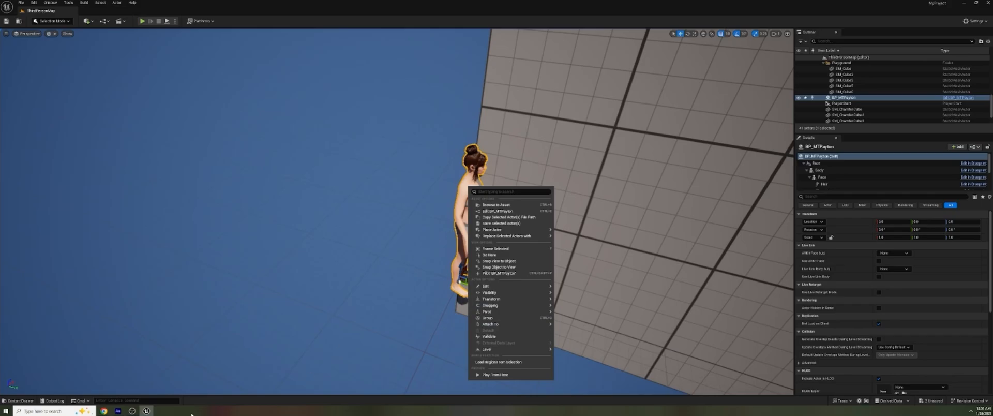
click(497, 204)
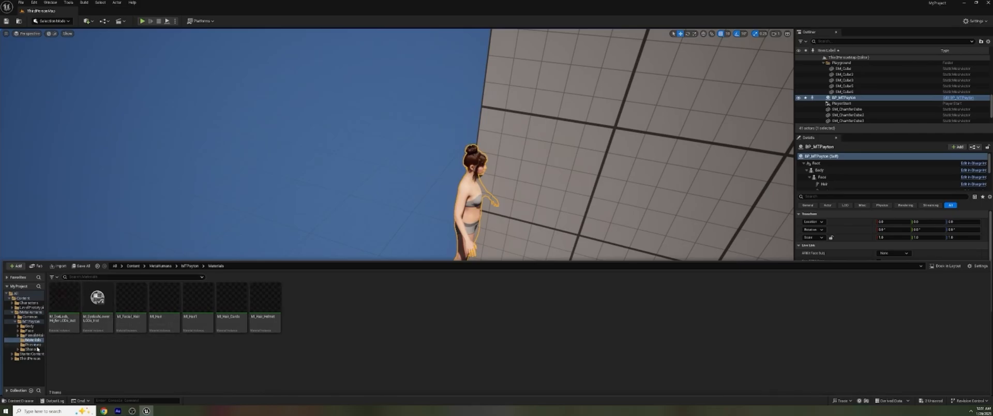
click(28, 325)
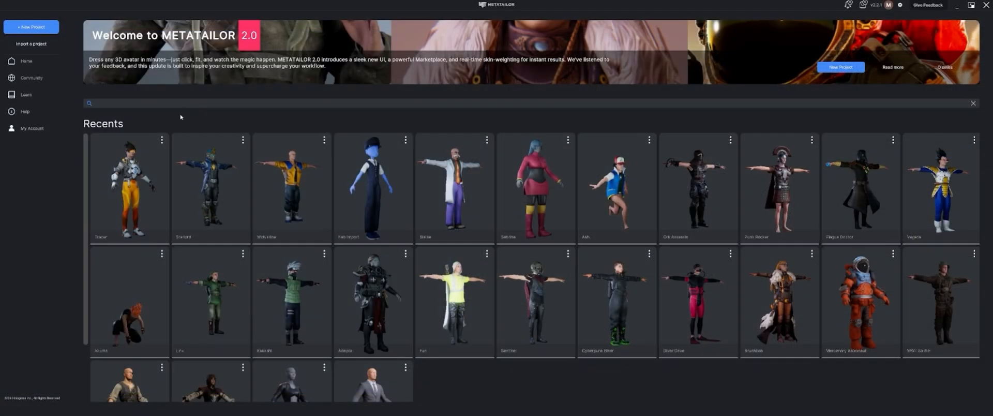
Create a new MetaTailor project named Payton
click(30, 27)
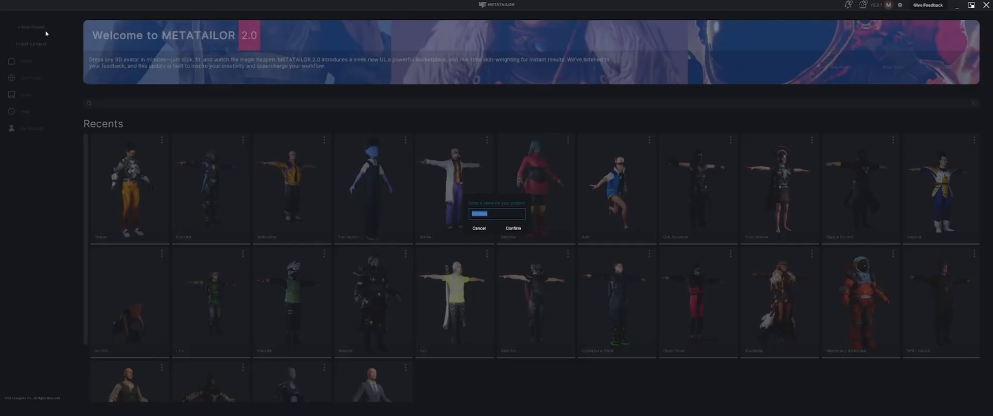
text(Payton)
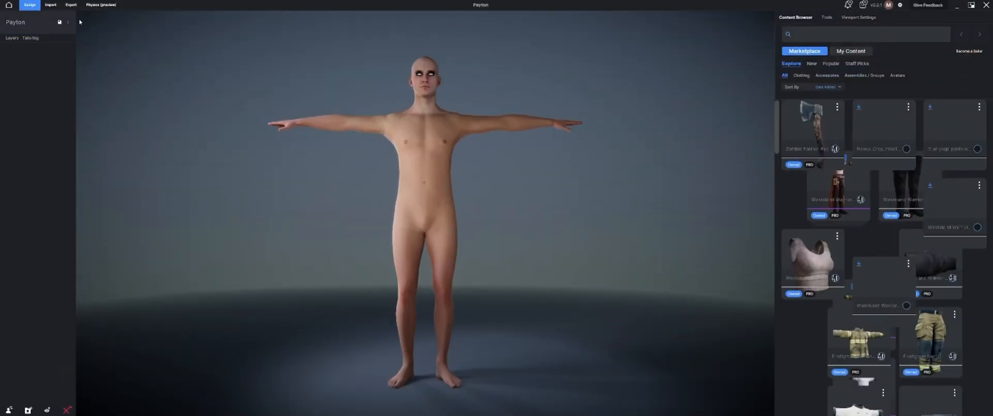
click(49, 5)
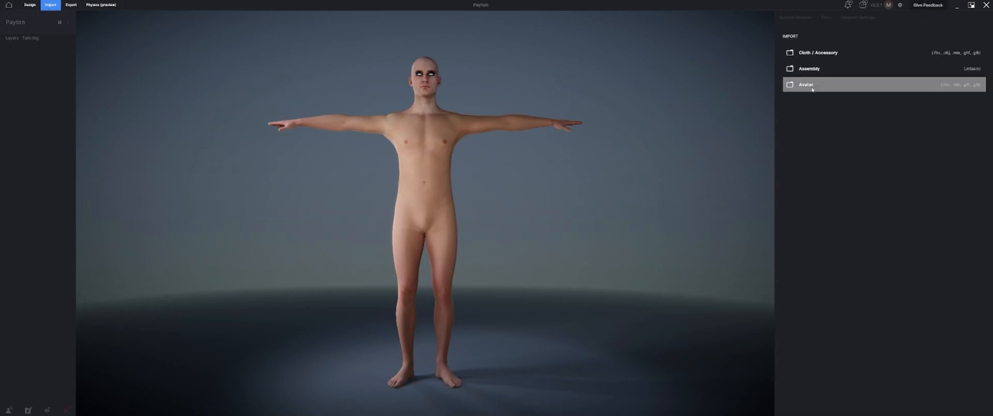
click(806, 84)
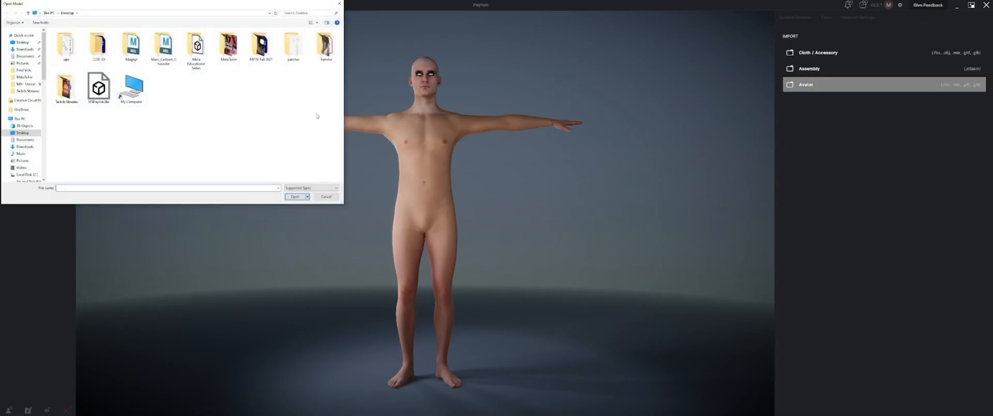
click(99, 87)
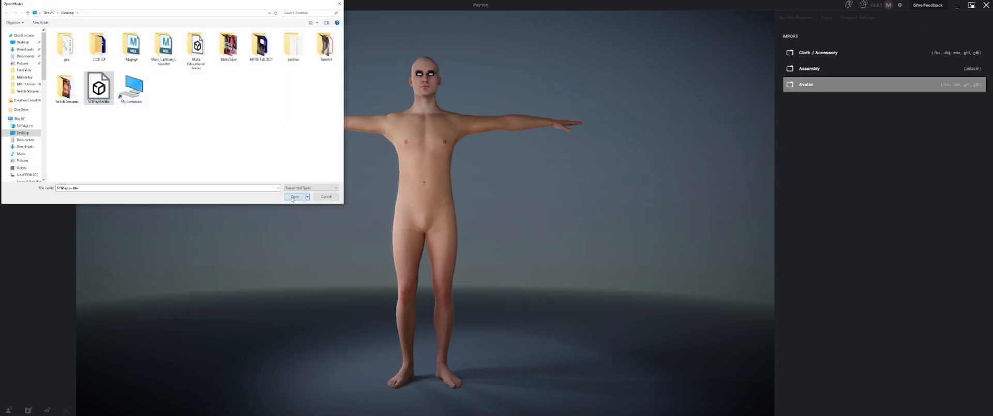
click(295, 196)
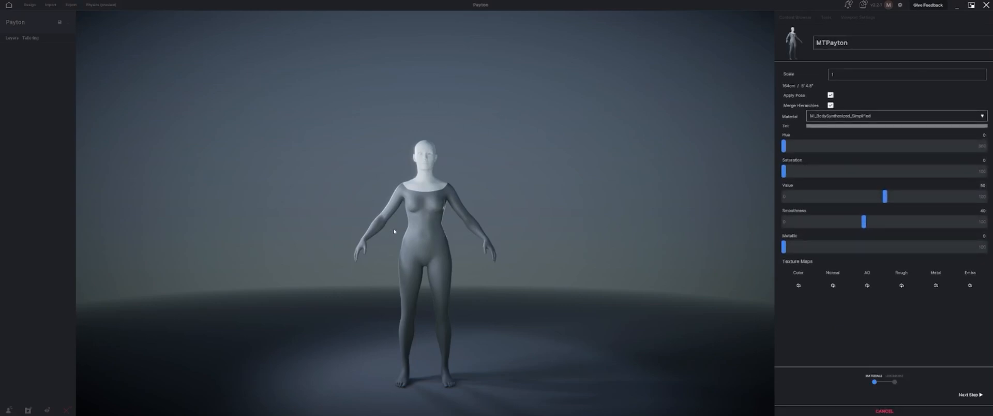
mouse_move(405, 156)
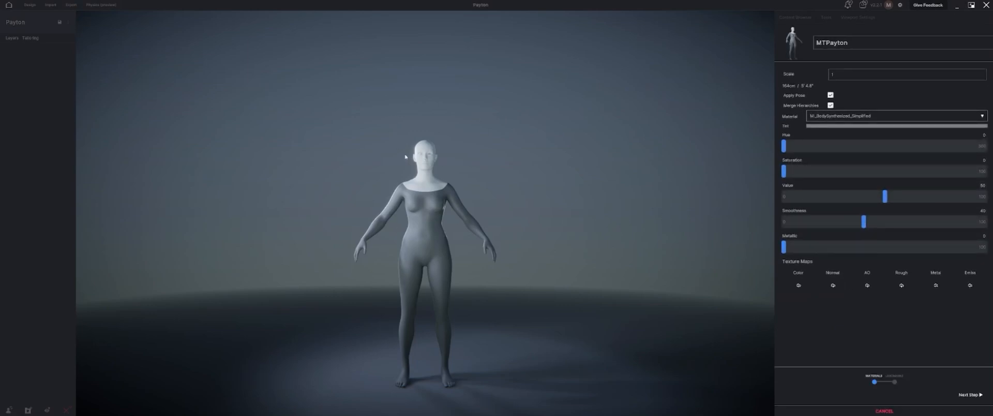
drag(406, 157, 483, 172)
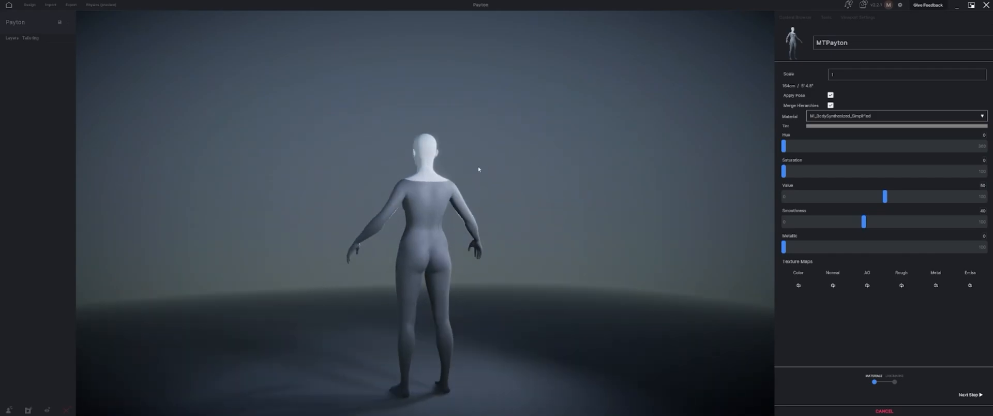
drag(477, 168, 280, 324)
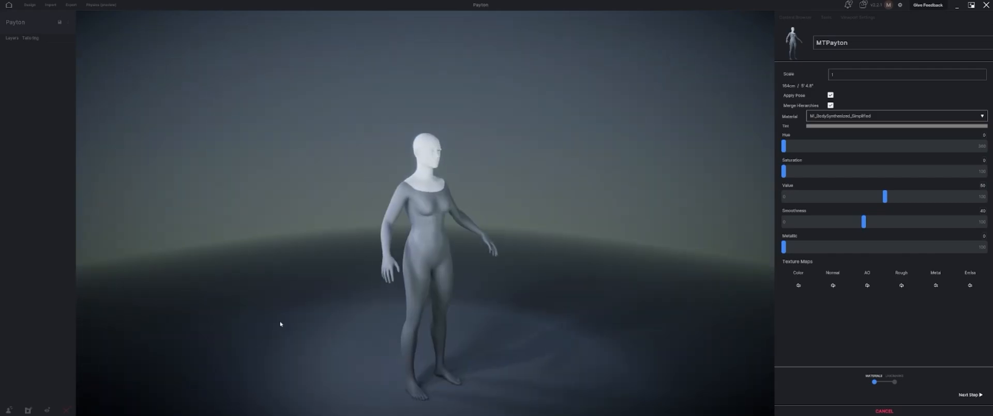
mouse_move(458, 247)
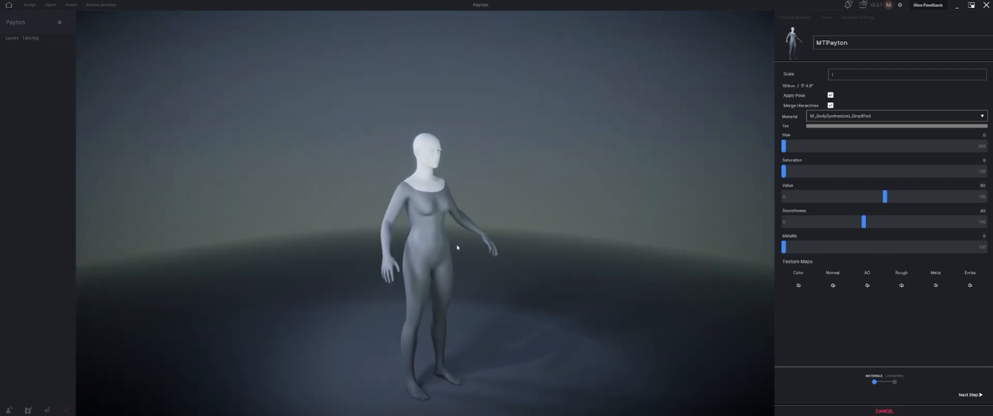
mouse_move(478, 242)
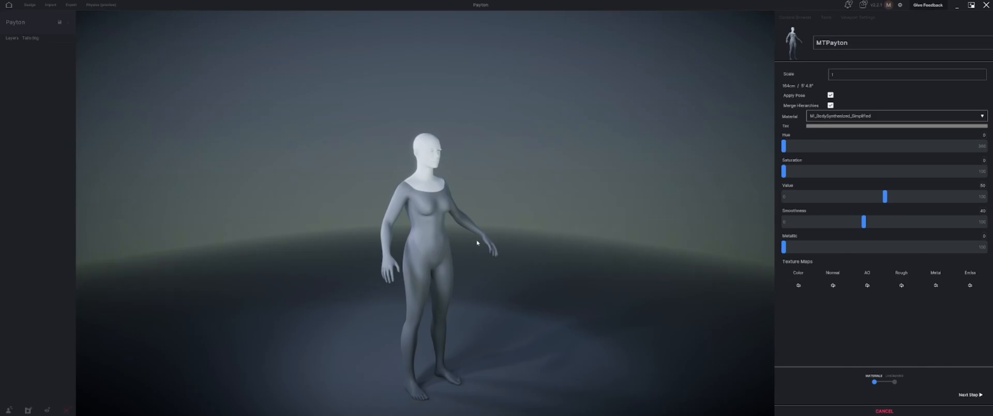
mouse_move(884, 274)
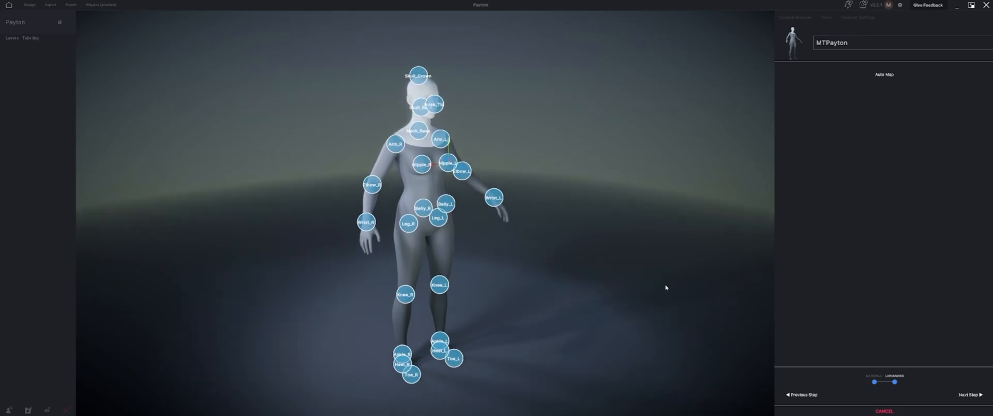
mouse_move(620, 277)
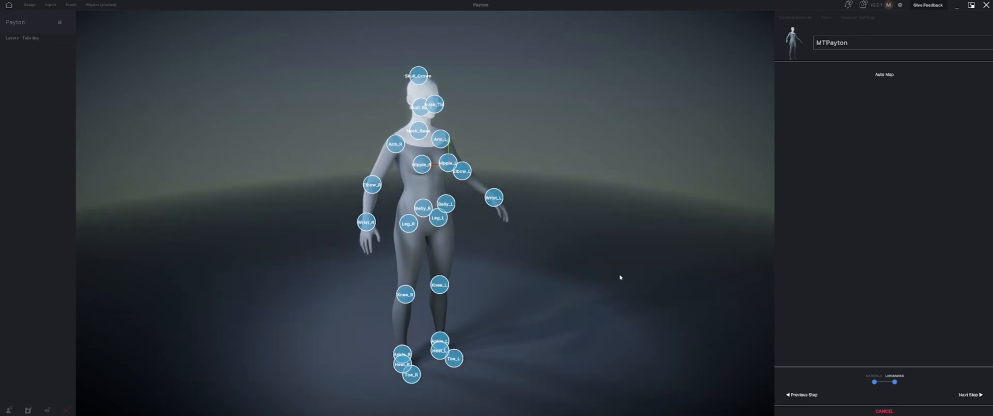
mouse_move(589, 279)
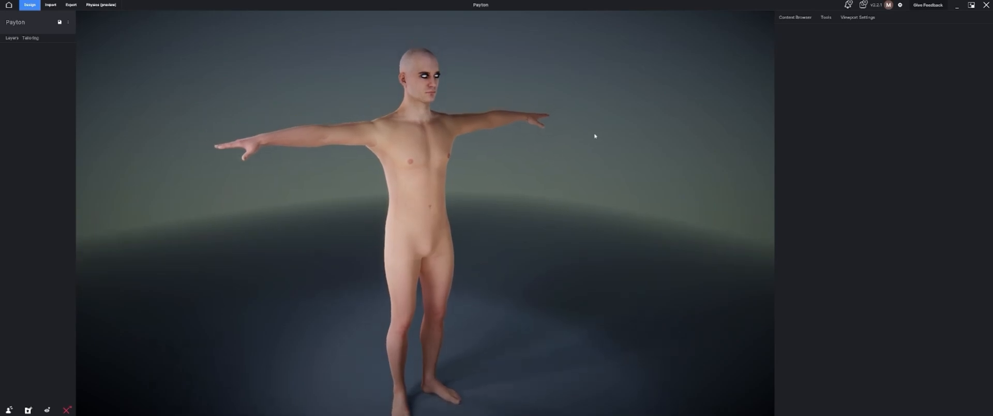
mouse_move(790, 31)
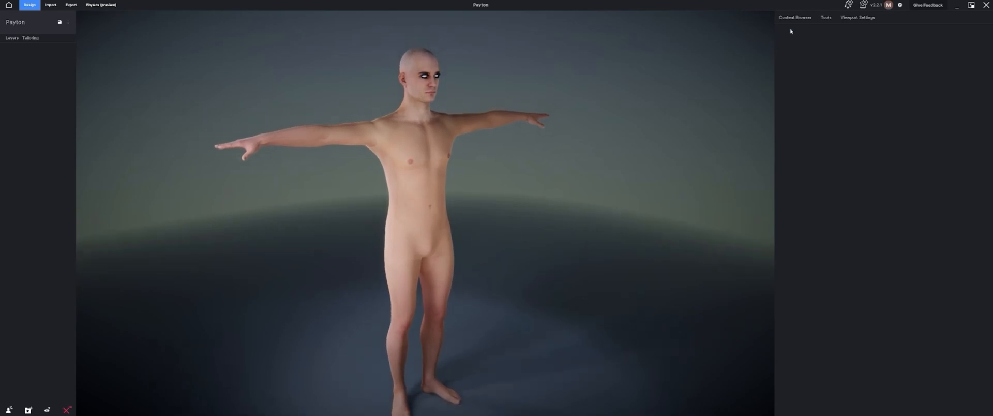
Browse the Content Browser, switching between Marketplace and My Content avatars
click(795, 17)
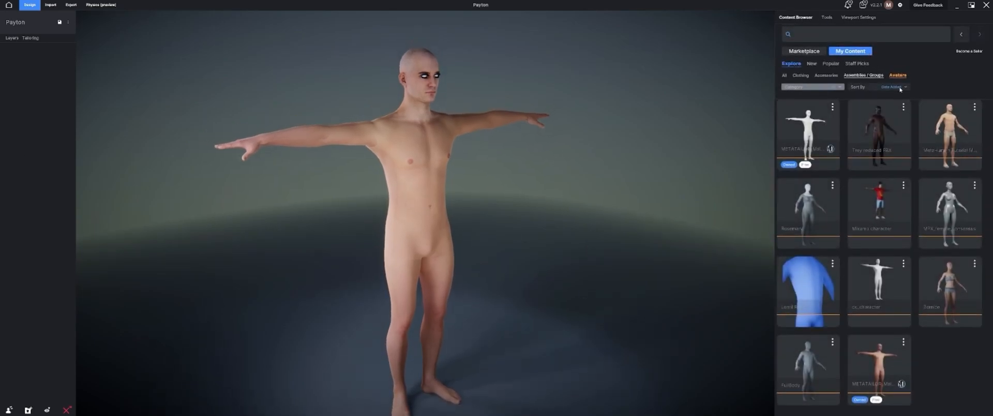
mouse_move(949, 211)
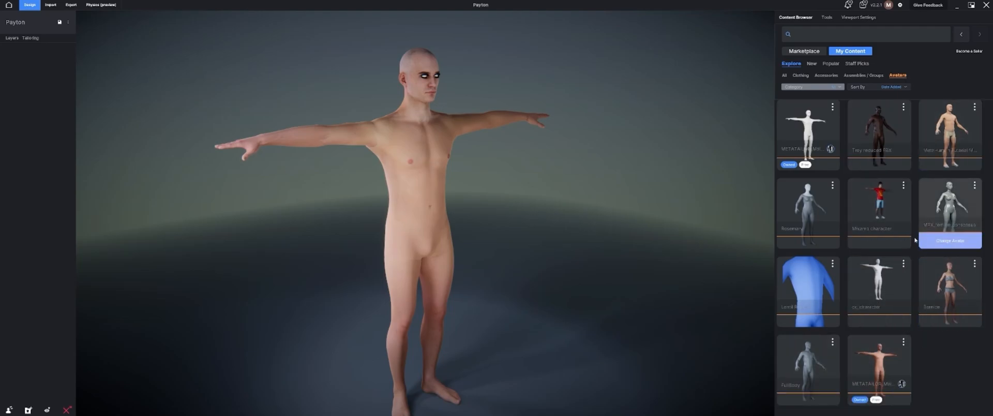
mouse_move(981, 394)
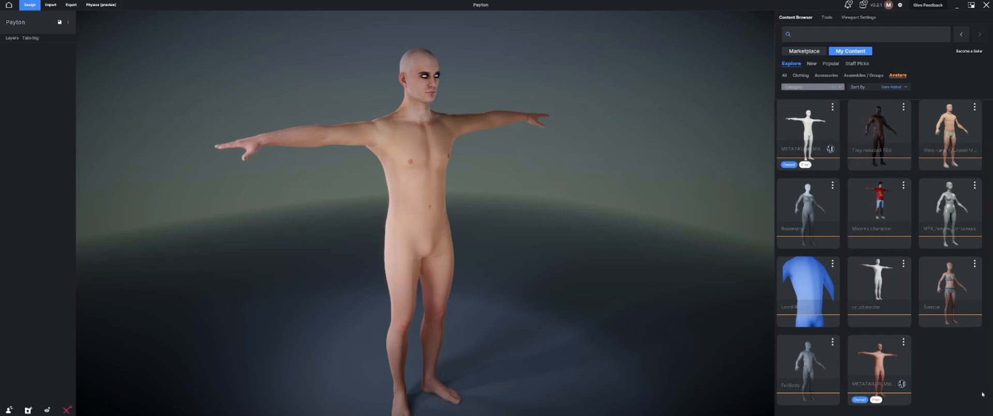
click(805, 51)
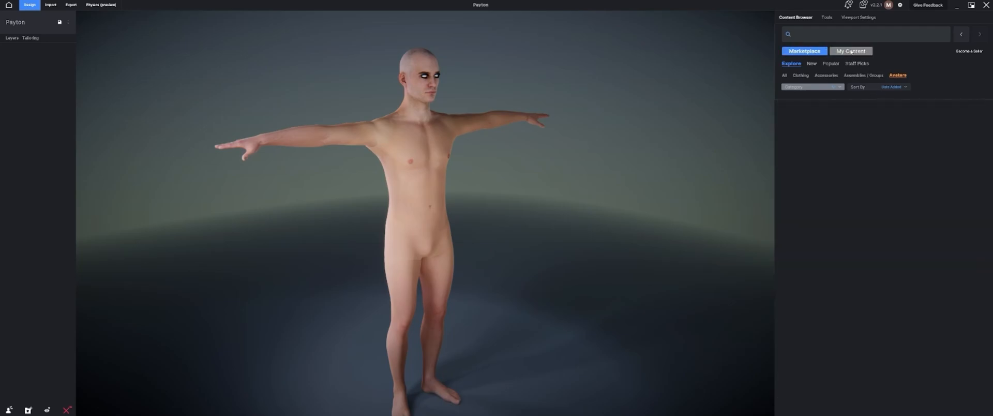
click(850, 51)
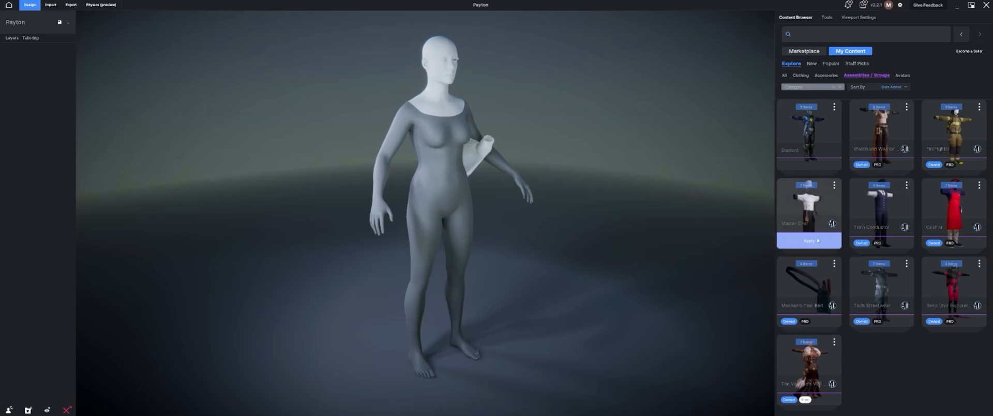
Apply the Master Chef assembly (hat, shirt, apron, pants, shoes) to the MTPayton avatar
click(809, 241)
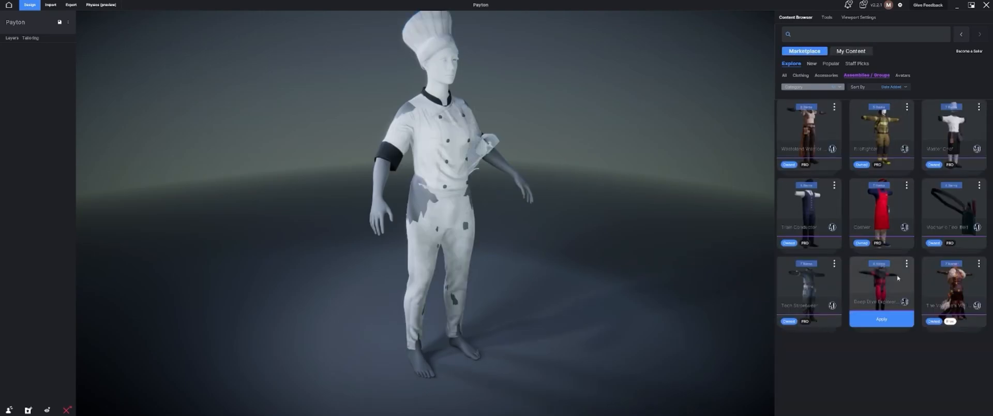
click(882, 318)
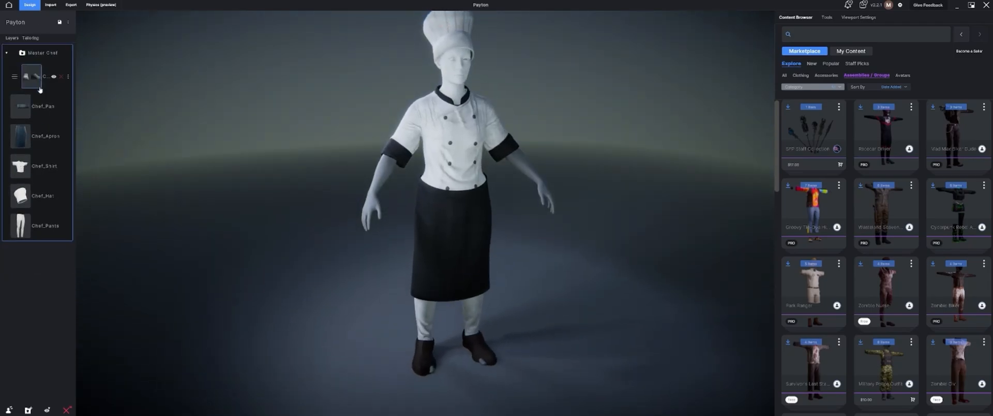
Confirm the pose match for the Chef_Shoes layer, deselect it and go to Export
click(38, 75)
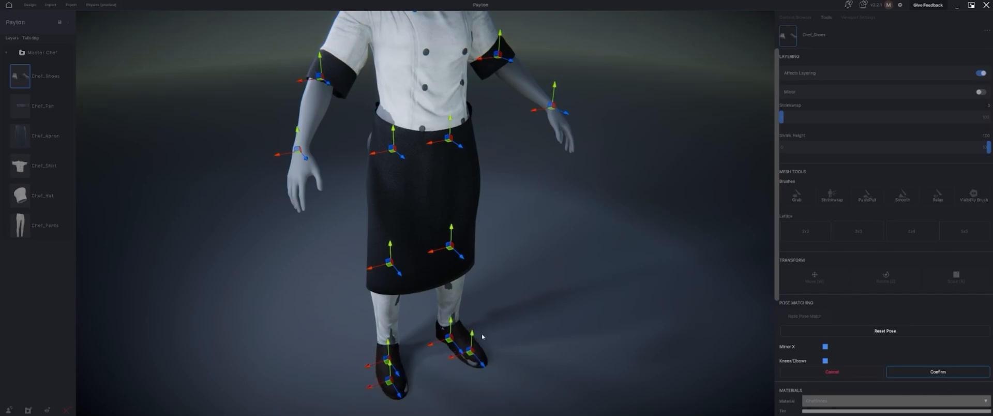
click(937, 371)
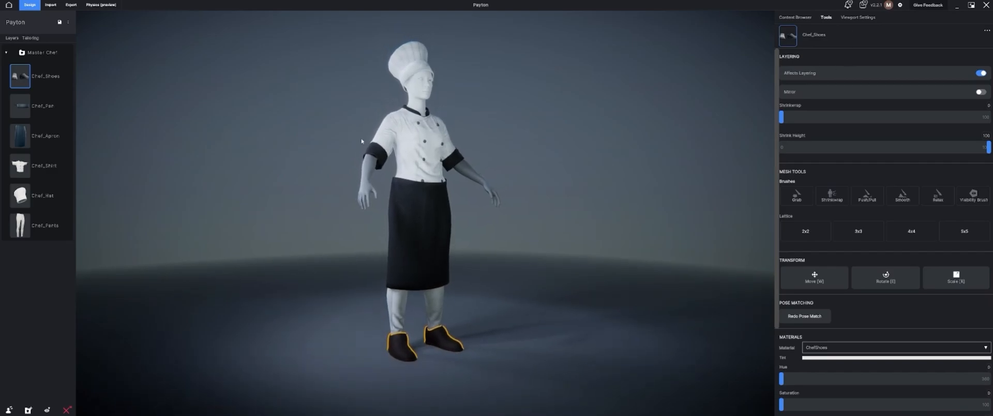
mouse_move(366, 269)
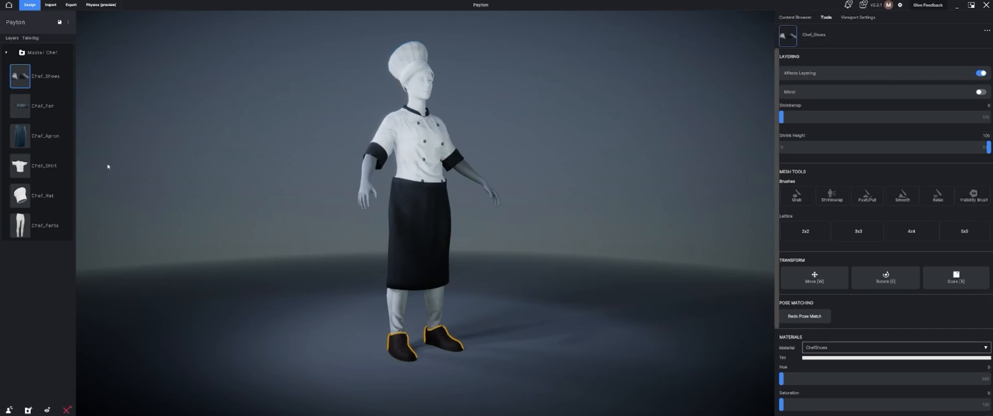
click(795, 18)
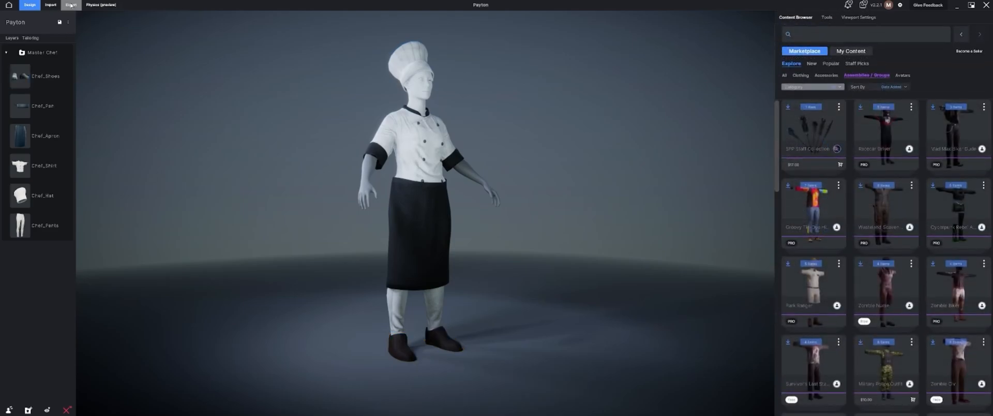
click(70, 6)
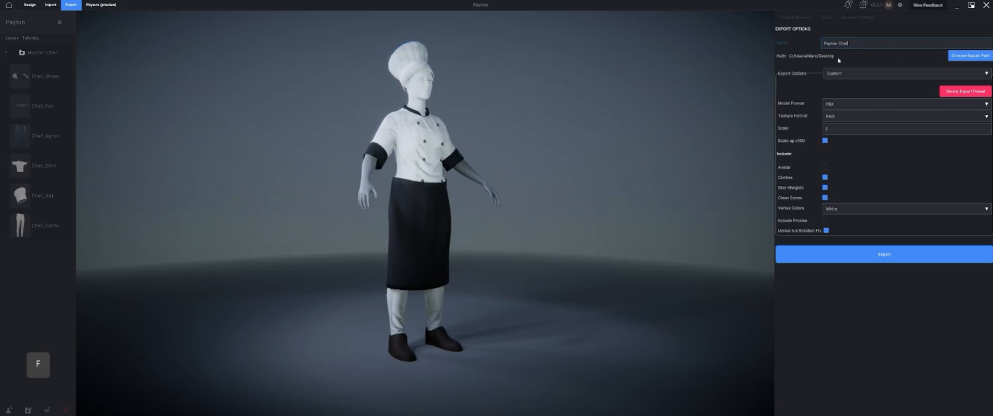
mouse_move(823, 106)
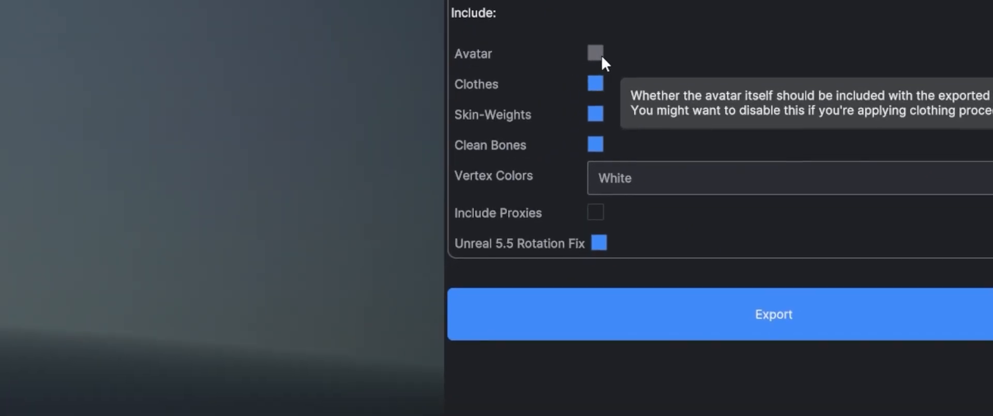
mouse_move(593, 213)
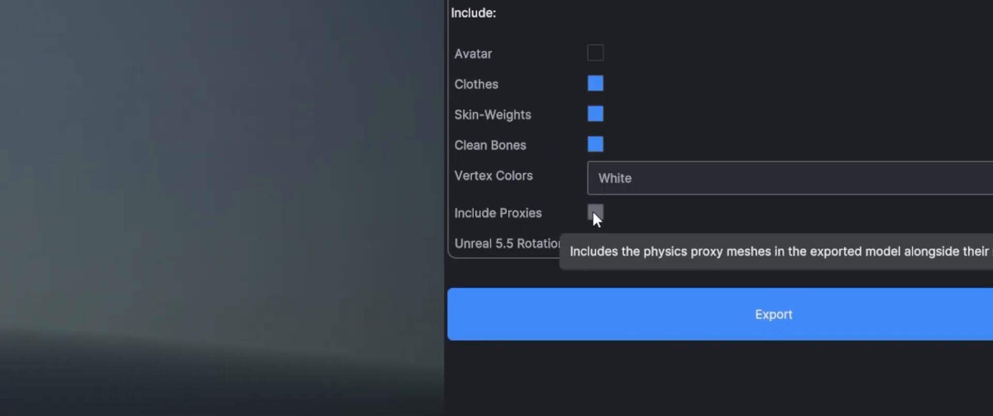
mouse_move(575, 222)
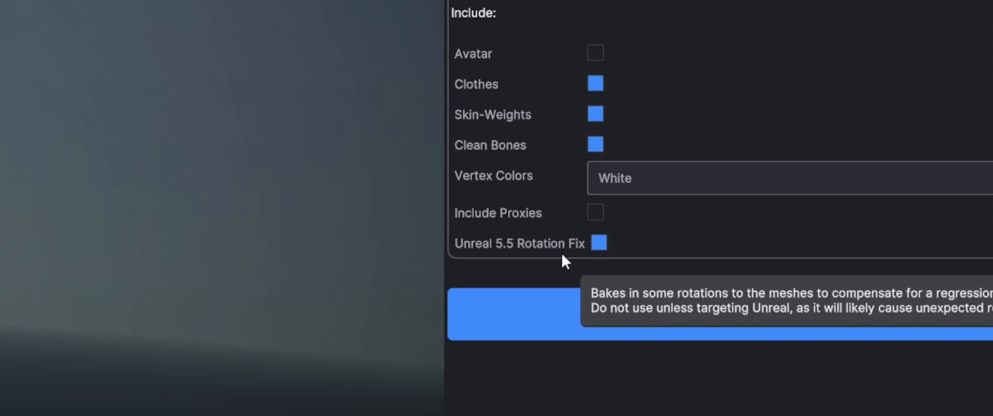
Export the chef clothes as FBX without the avatar, keeping skin weights and Unreal 5.5 rotation fix
scroll(down, 3)
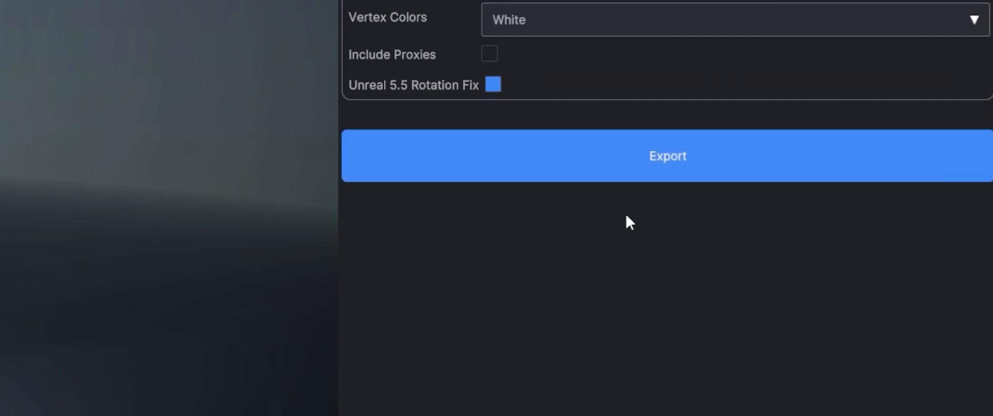
click(667, 156)
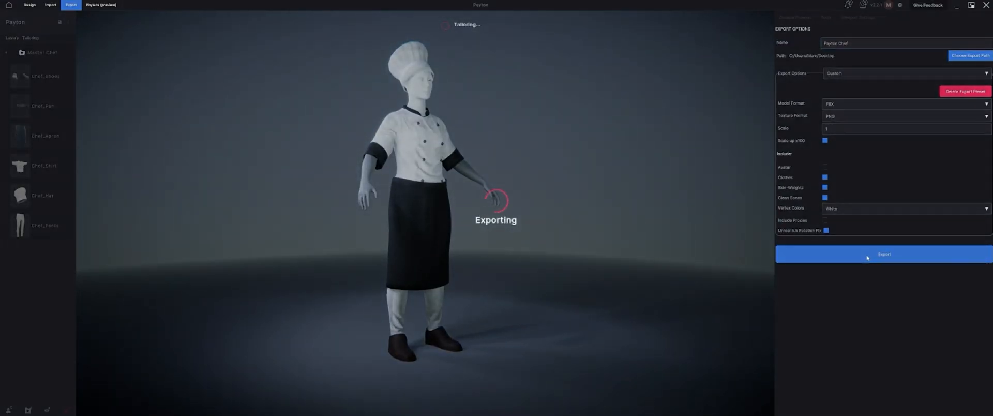
click(882, 254)
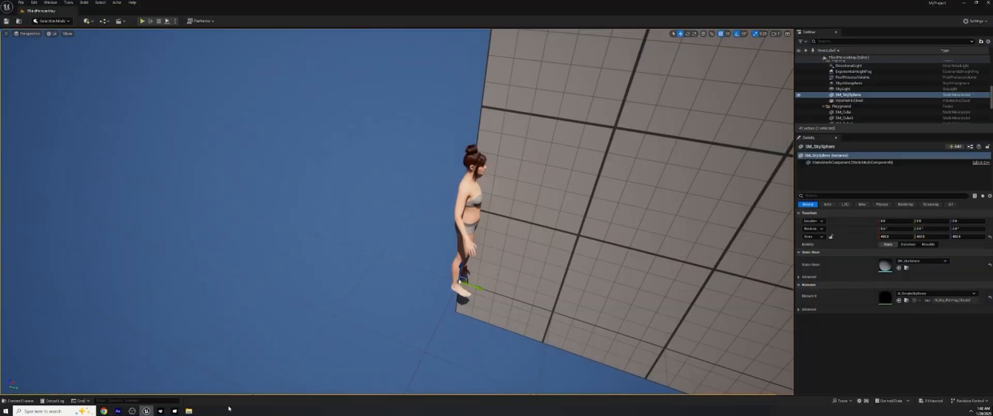
Create a new Clothes folder in the project's Content Browser
click(18, 400)
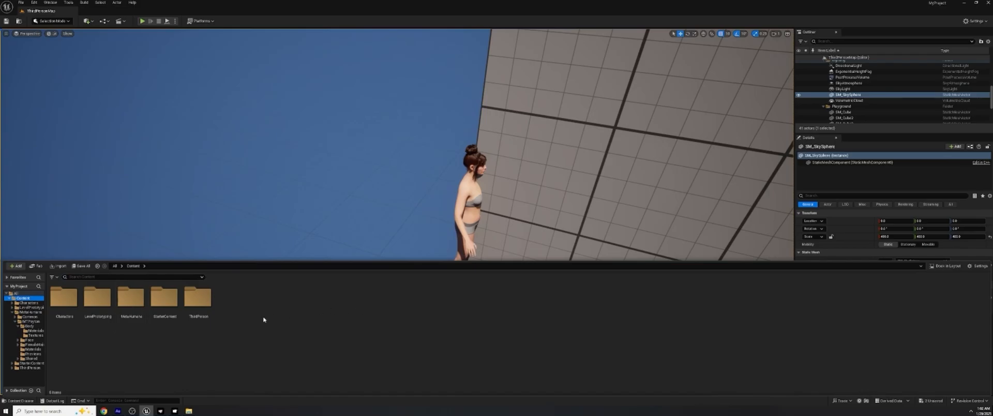
right_click(263, 319)
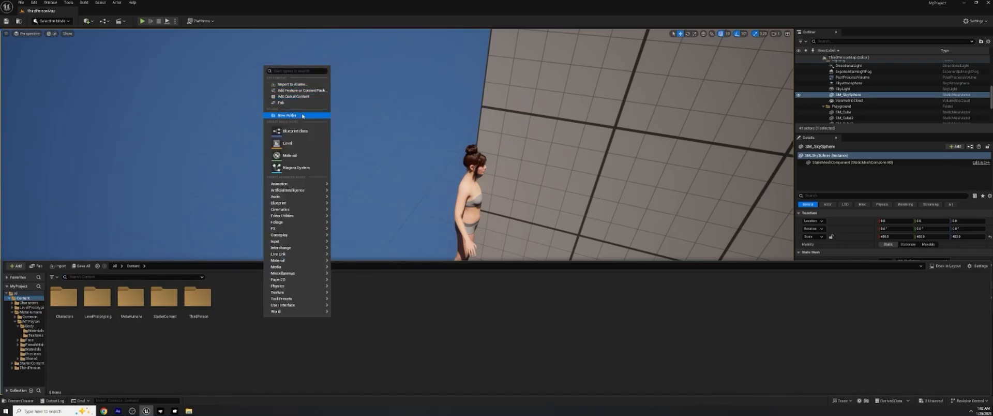
click(286, 115)
text(Clothes)
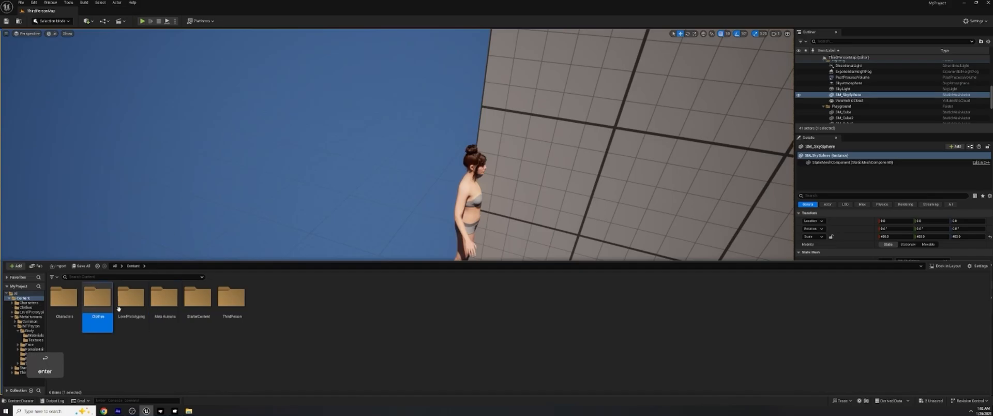
mouse_move(96, 297)
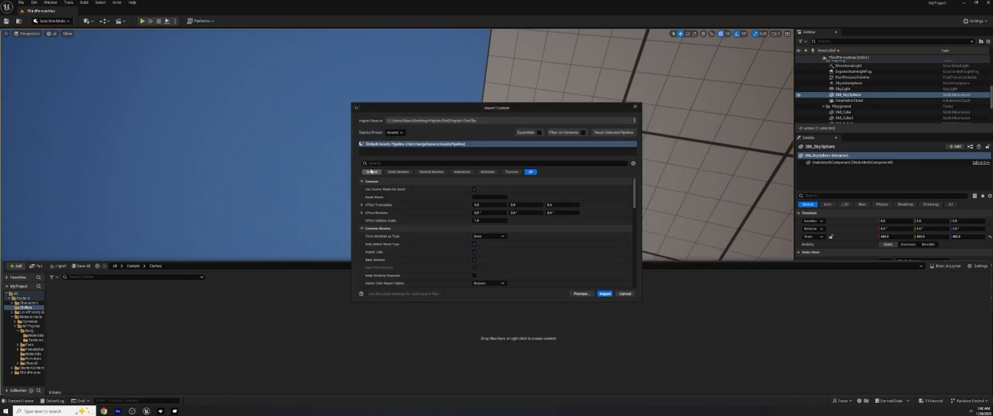
Import Payton_Chef as a skeletal mesh with textures and materials, then open the mesh asset
click(461, 172)
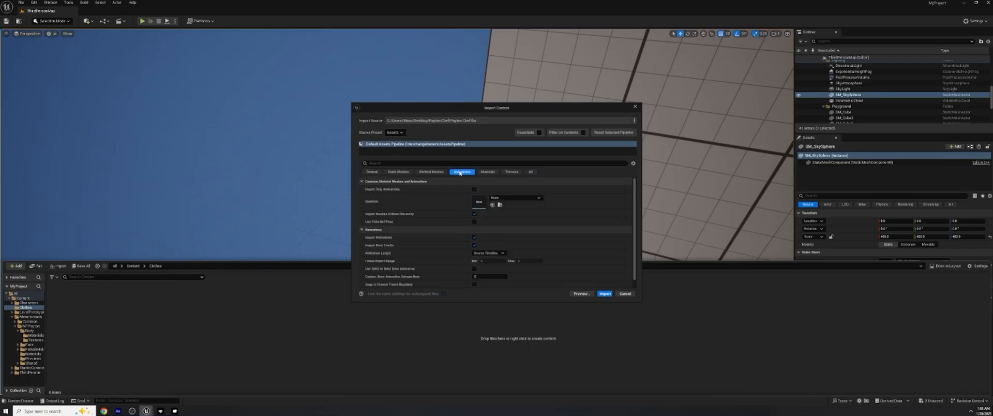
click(538, 197)
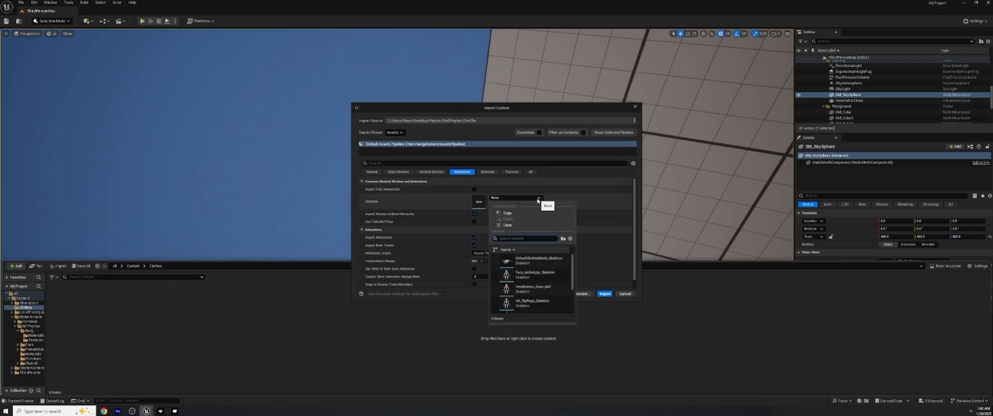
mouse_move(532, 288)
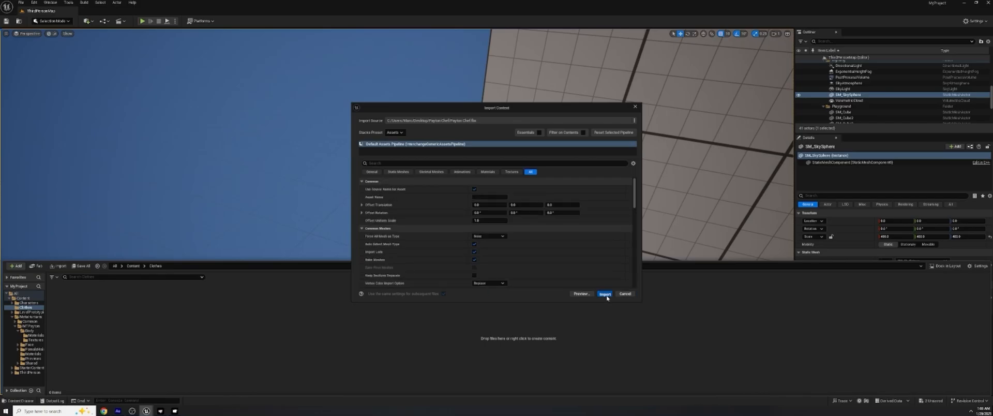
click(604, 292)
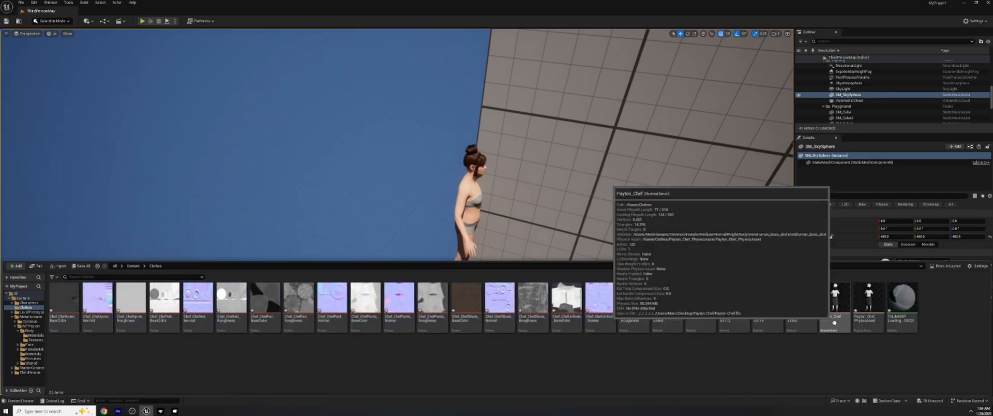
click(835, 304)
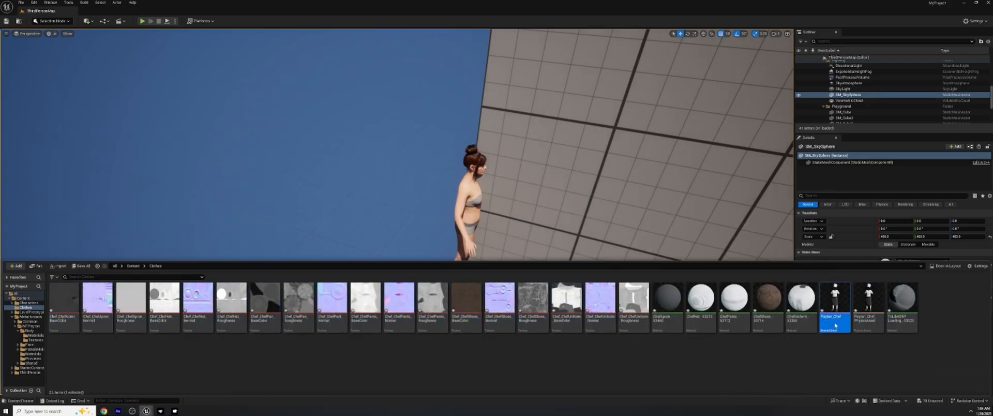
double_click(834, 305)
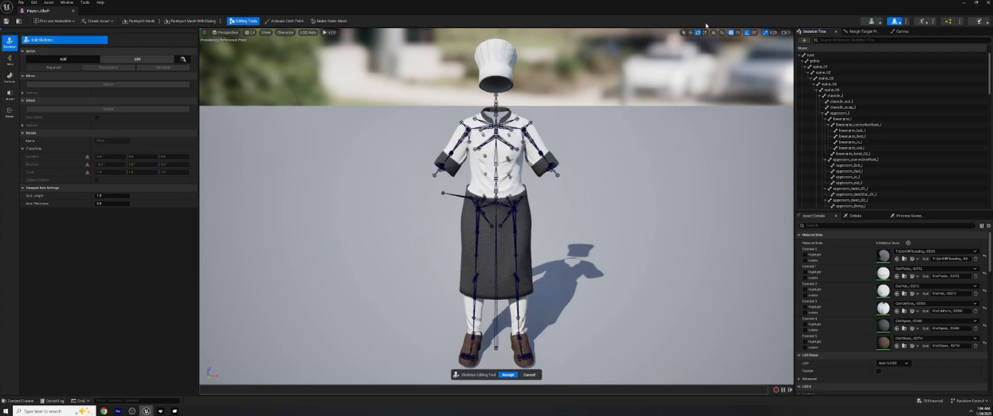
mouse_move(382, 240)
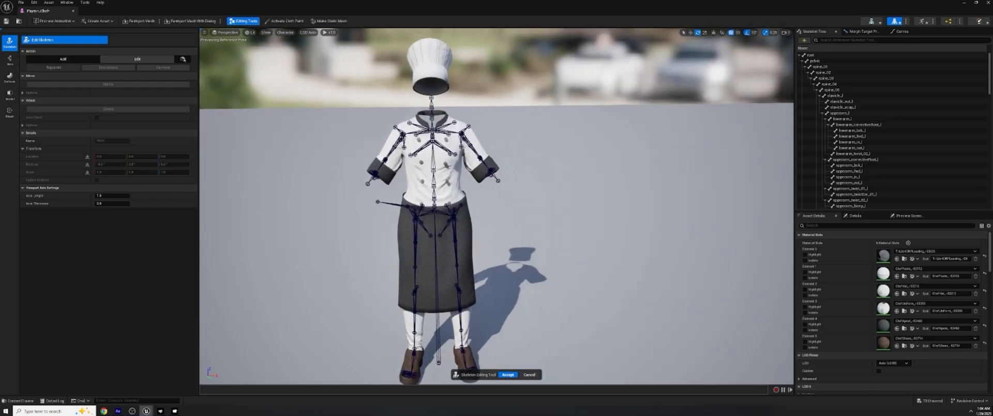
mouse_move(130, 41)
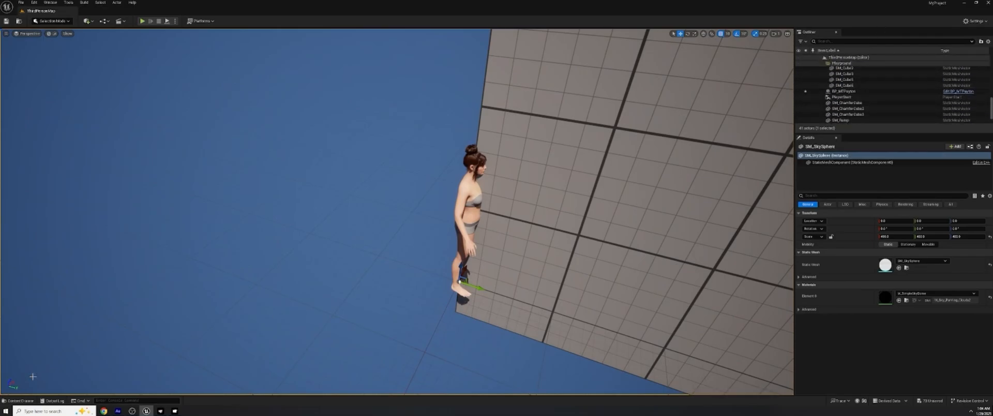
Open BP_MTPayton and add a Skeletal Mesh component under Body in the viewport
click(19, 400)
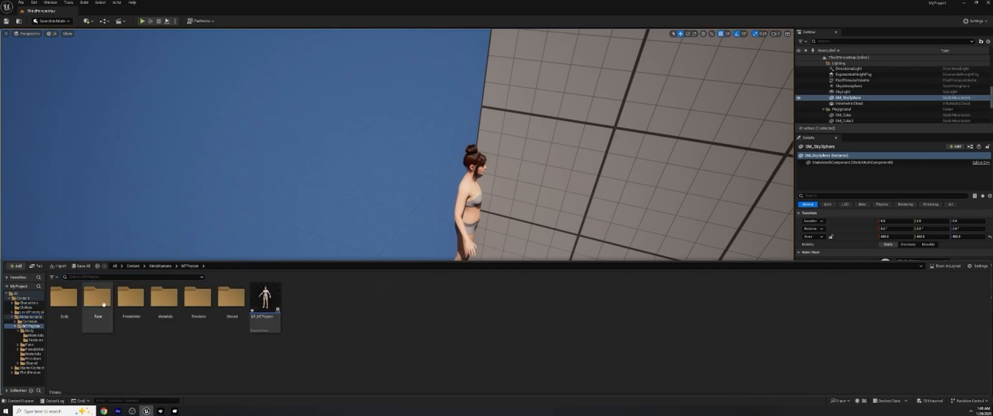
double_click(265, 298)
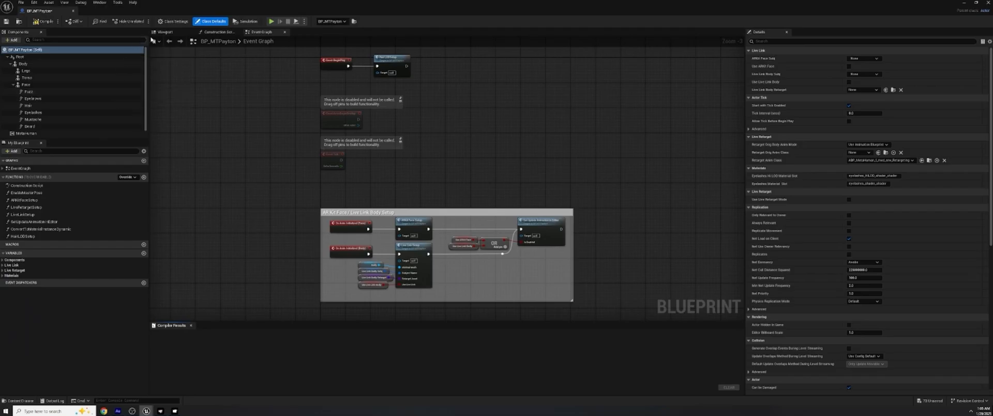
click(11, 41)
text(skeletal)
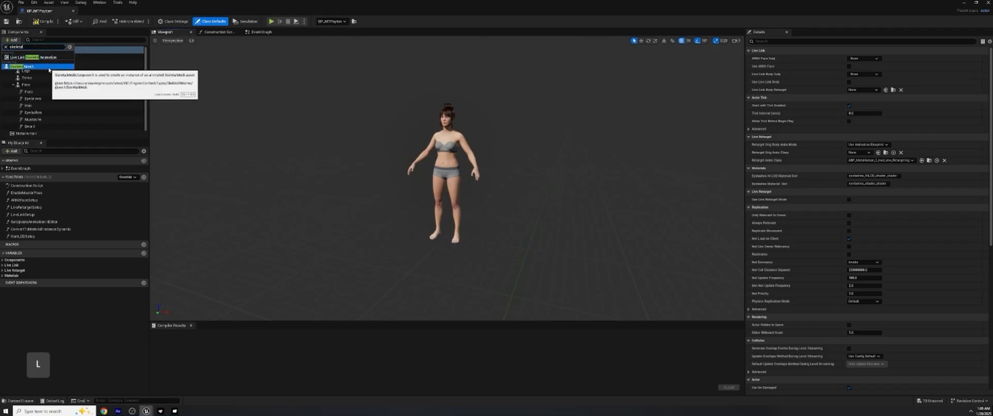
click(29, 67)
text(Chef Payton)
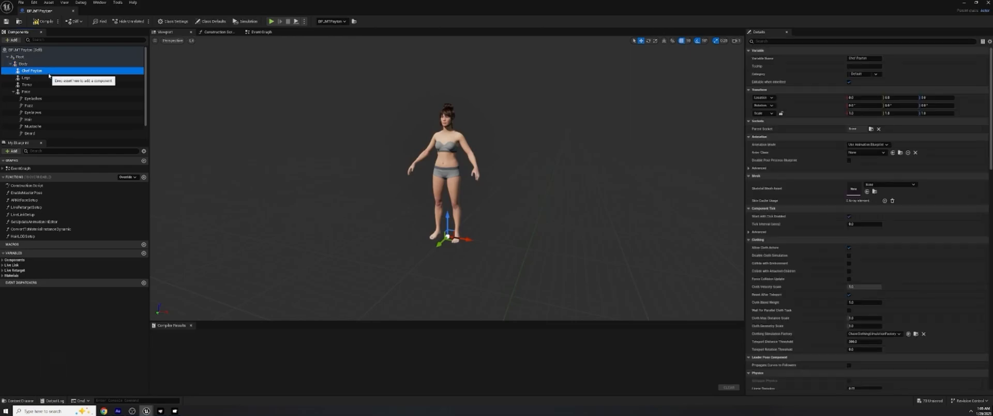
Assign Payton_Chef as the Chef Payton component's mesh, frame it, keep Anim Class None
click(889, 184)
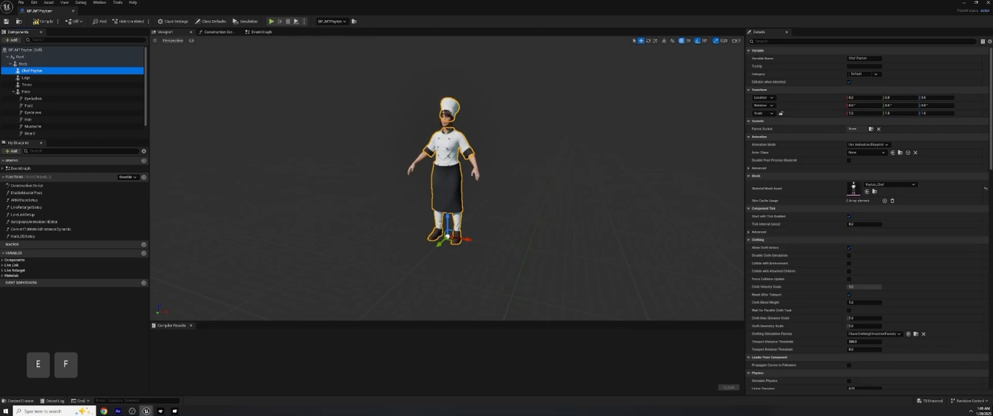
scroll(up, 3)
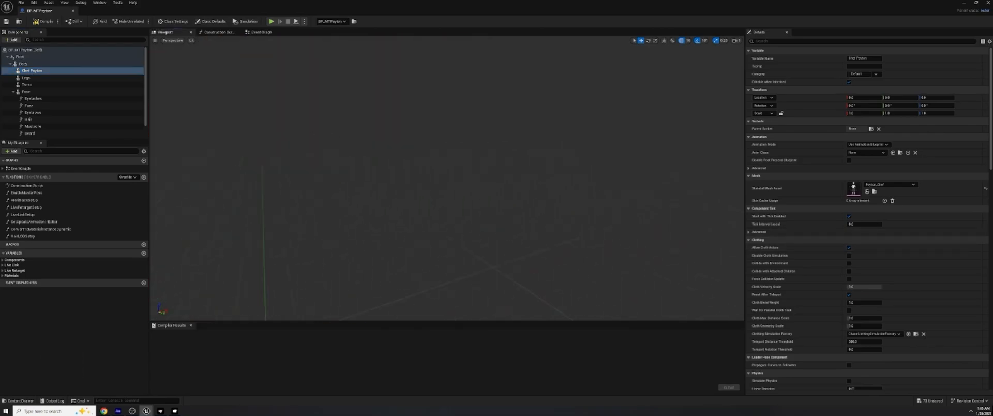
key(f)
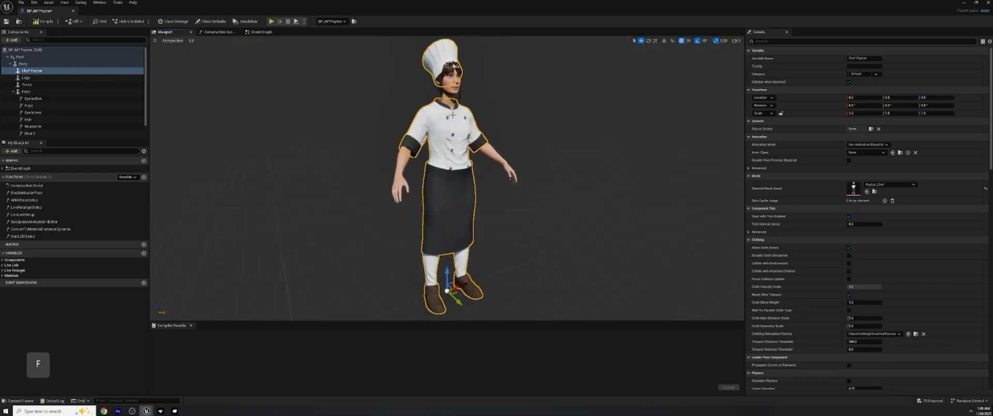
mouse_move(512, 101)
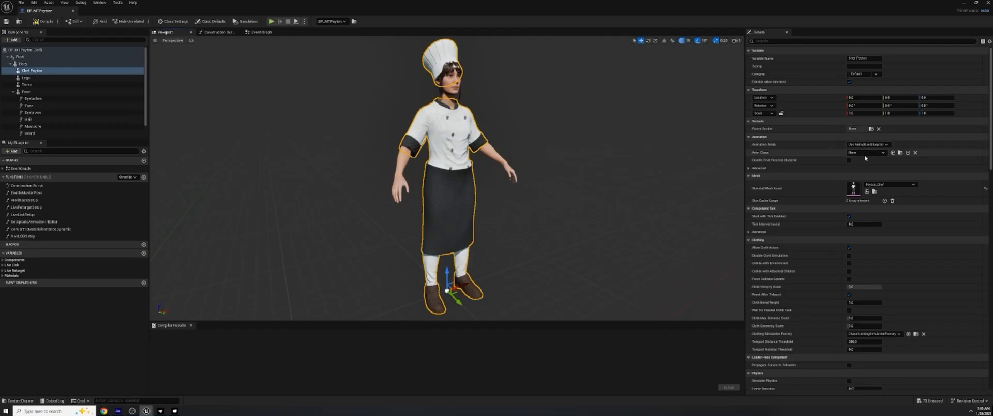
click(868, 152)
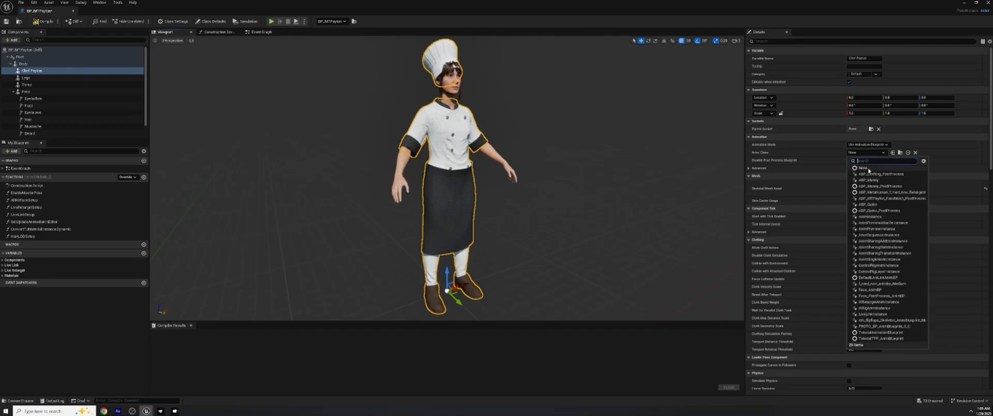
click(874, 180)
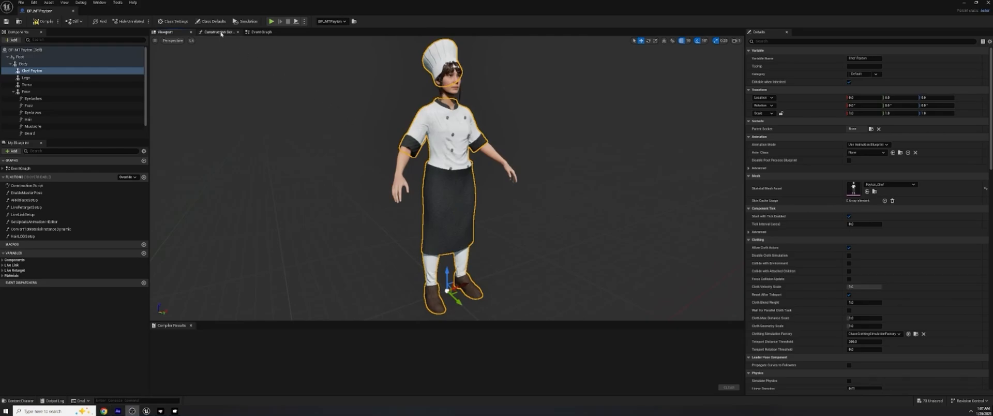
Duplicate an Enable Master Pose node in the Construction Script and bring in a Chef Payton reference
click(218, 32)
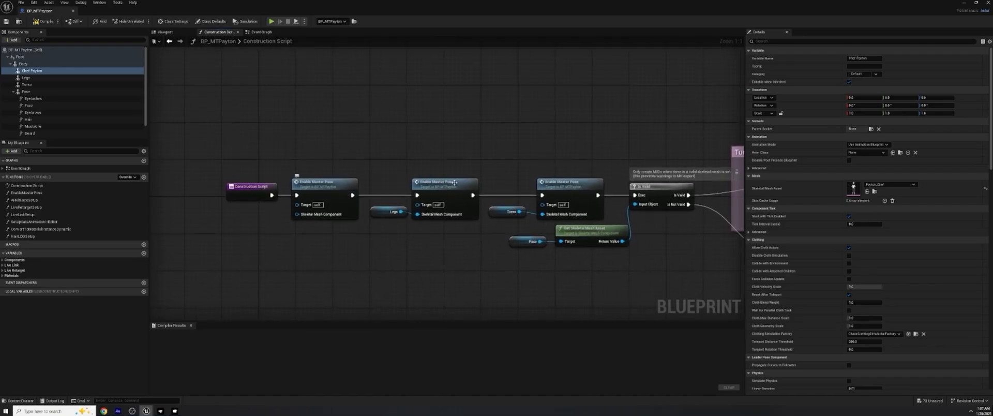
click(323, 182)
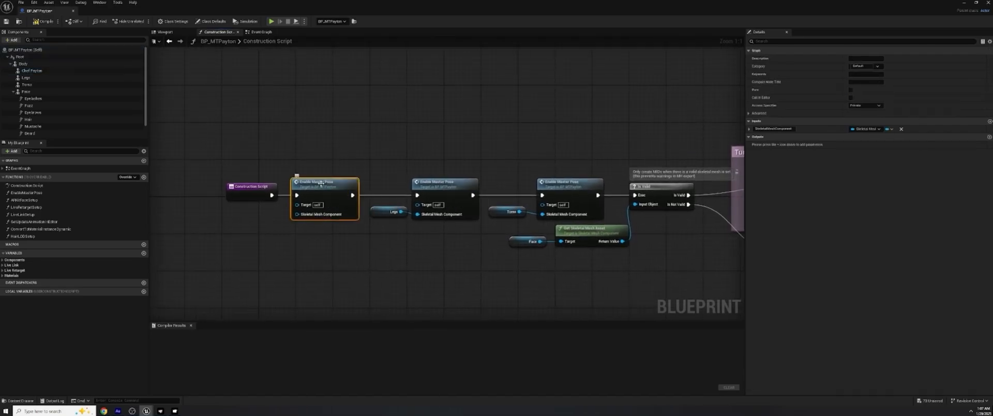
key(ctrl+d)
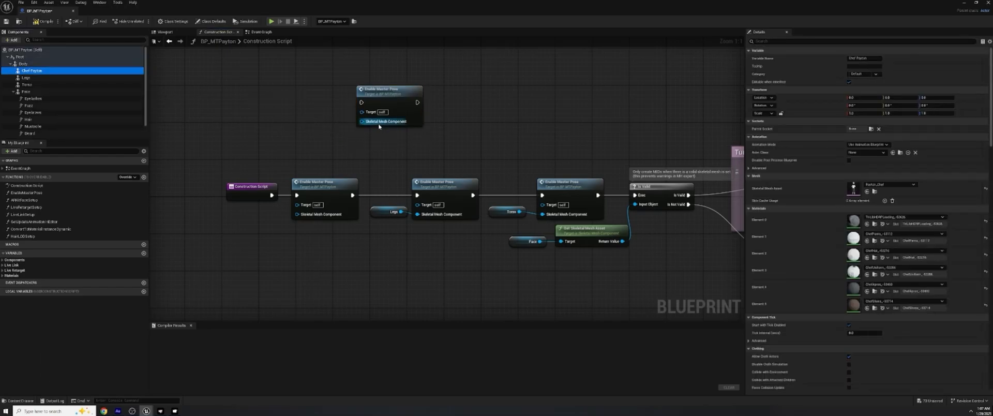
click(32, 70)
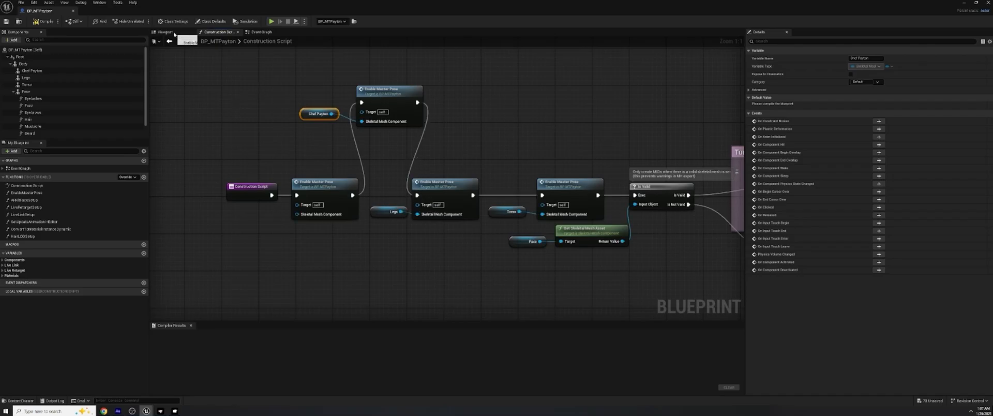
Compile BP_MTPayton and set the Body component's Anim Class to the Manny animation blueprint
click(164, 33)
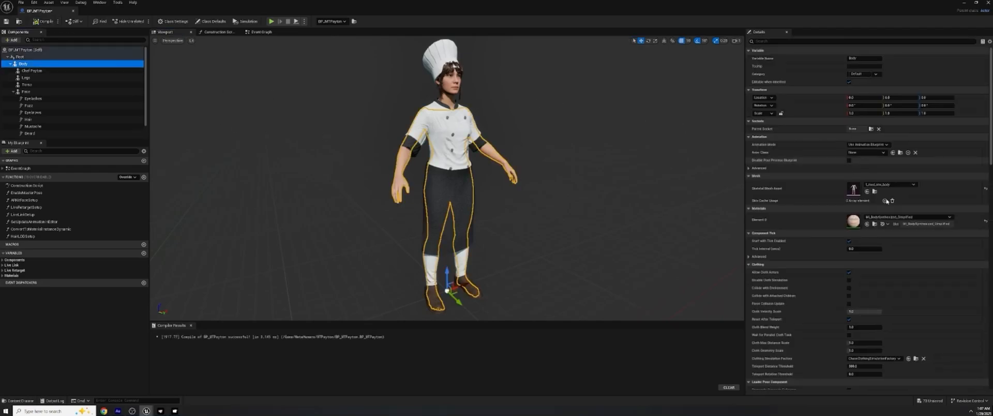
click(874, 152)
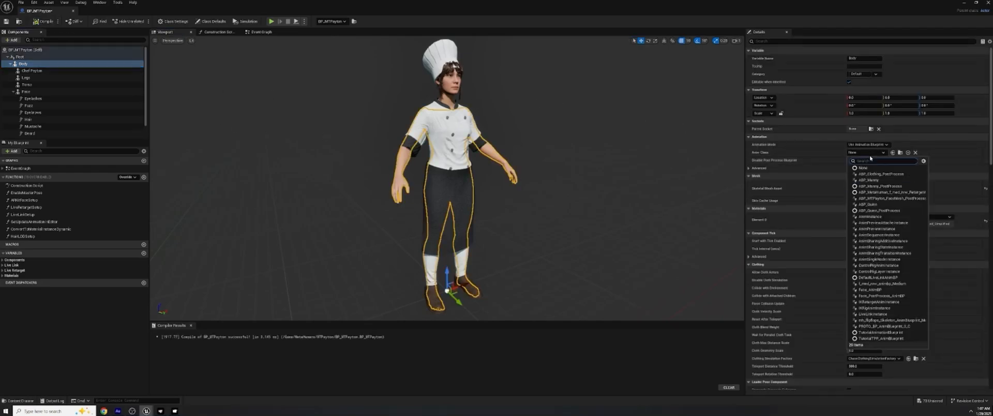
click(868, 180)
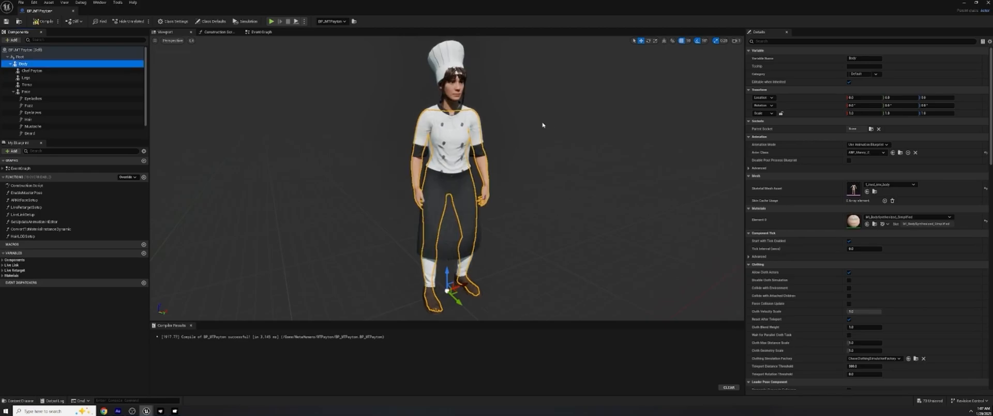